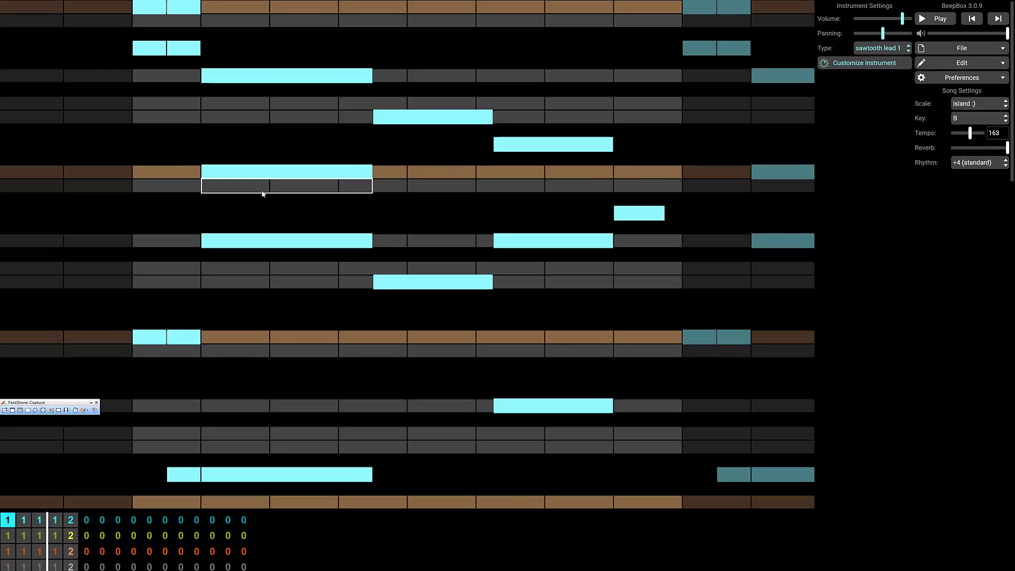
Play and stop the song, then open a new InPrivate window from Edge's menu.
click(286, 351)
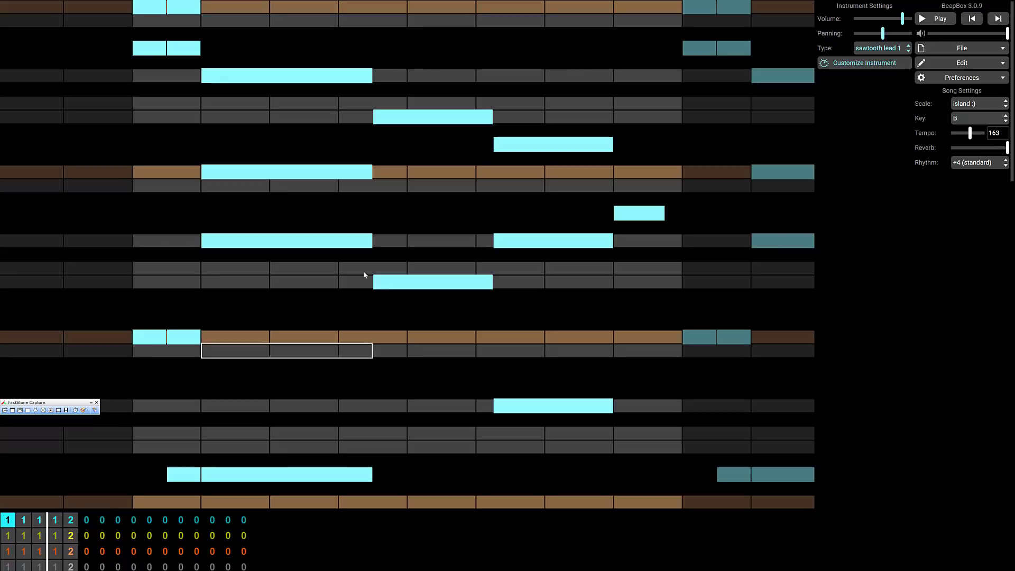
click(935, 18)
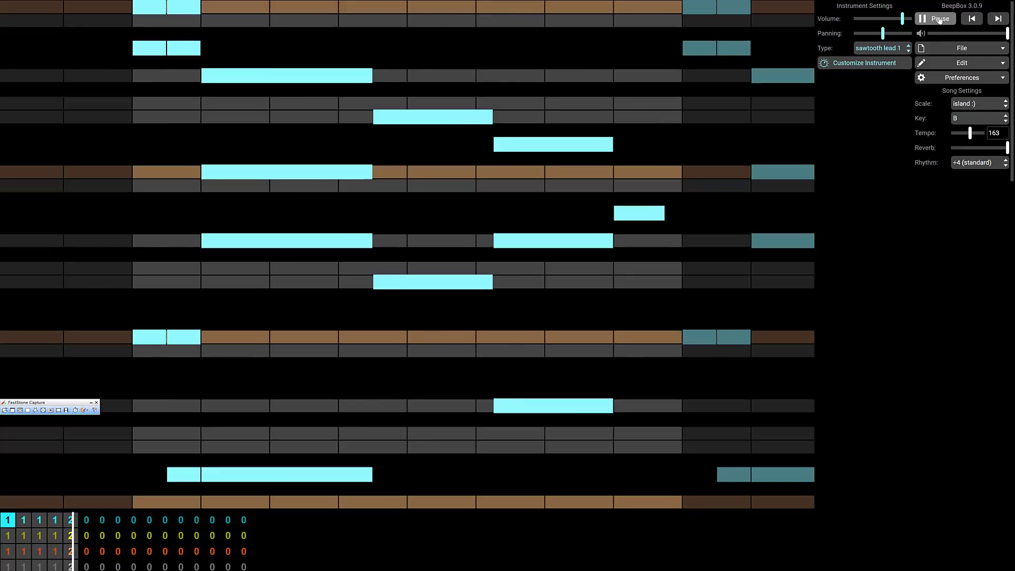
click(935, 18)
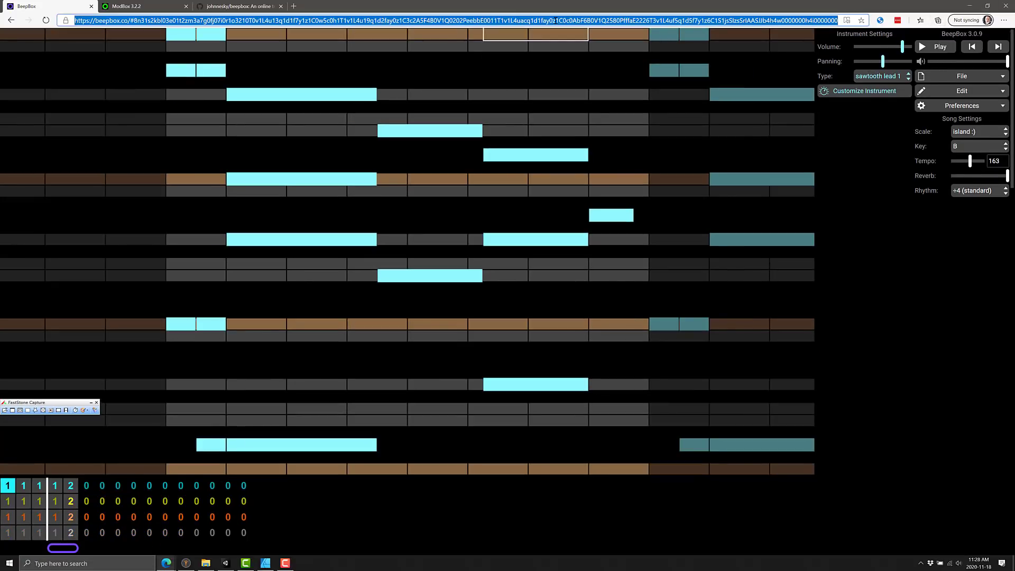
click(1005, 21)
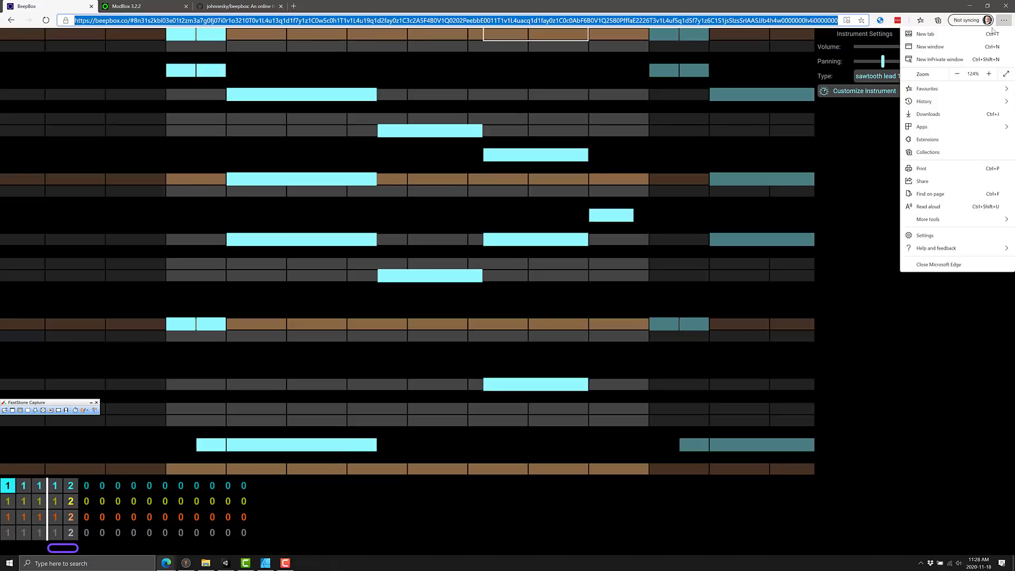
click(935, 59)
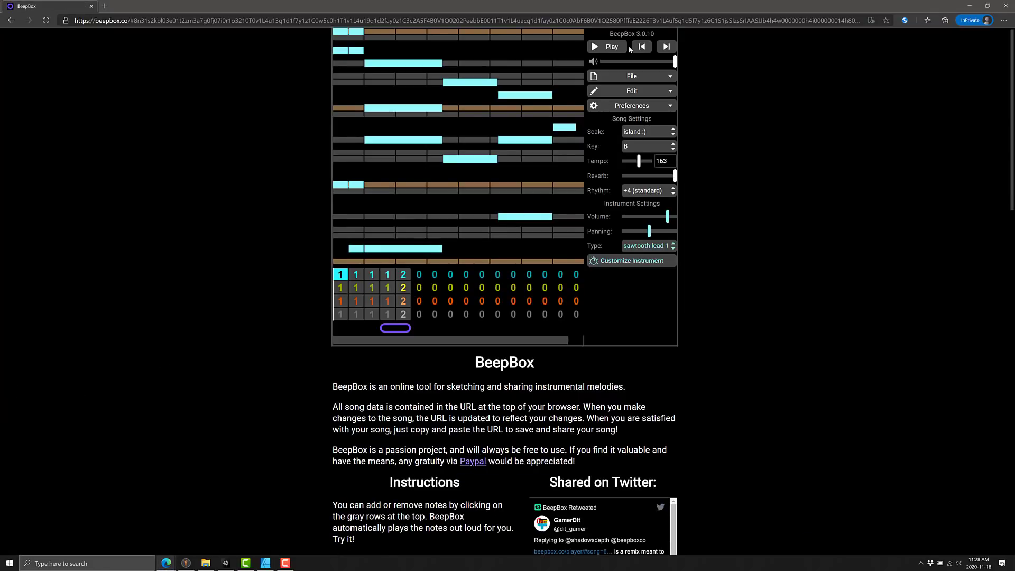
Play and pause the song, then play and pause it in File > View in Song Player.
click(606, 46)
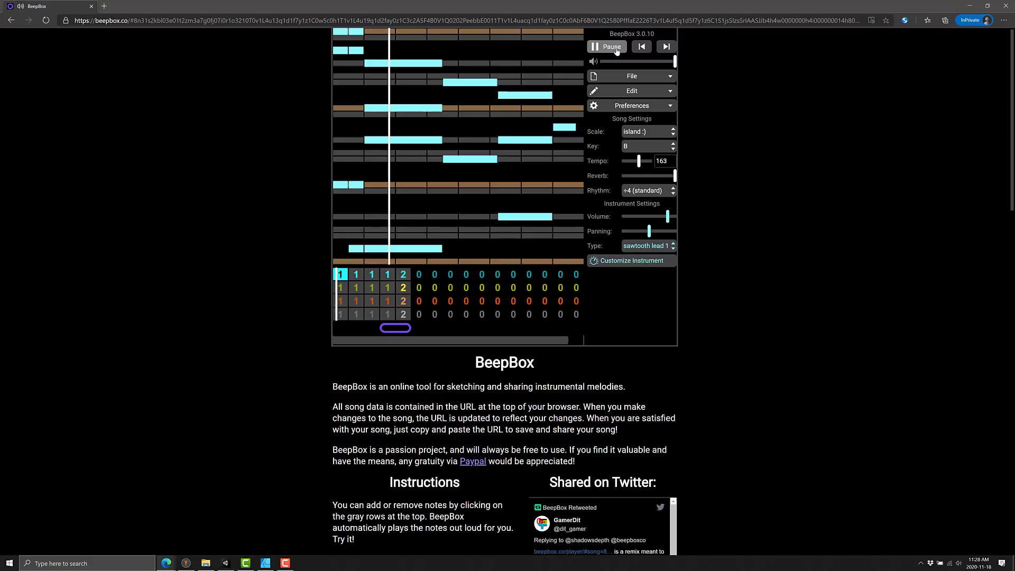
click(606, 46)
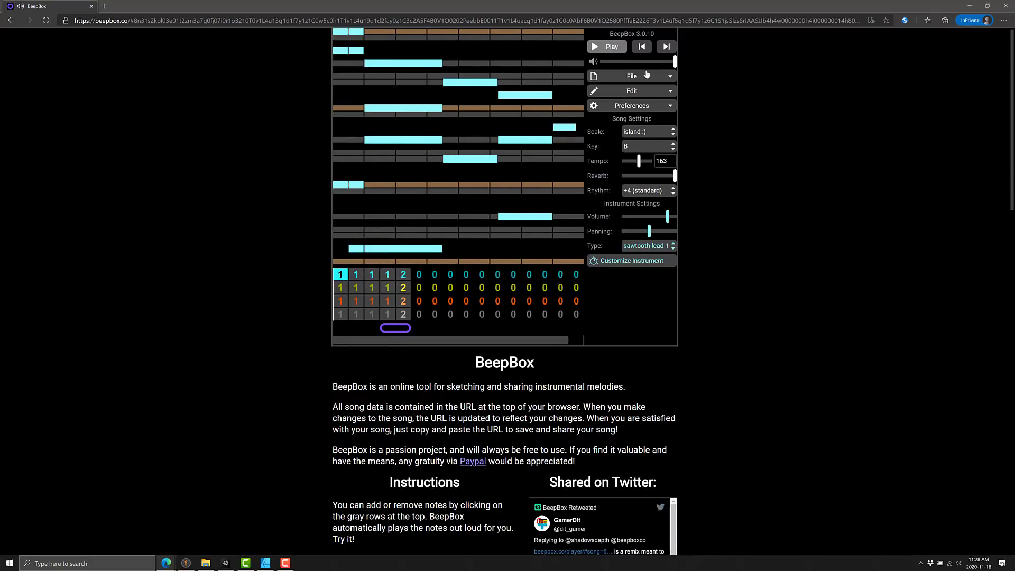
click(631, 76)
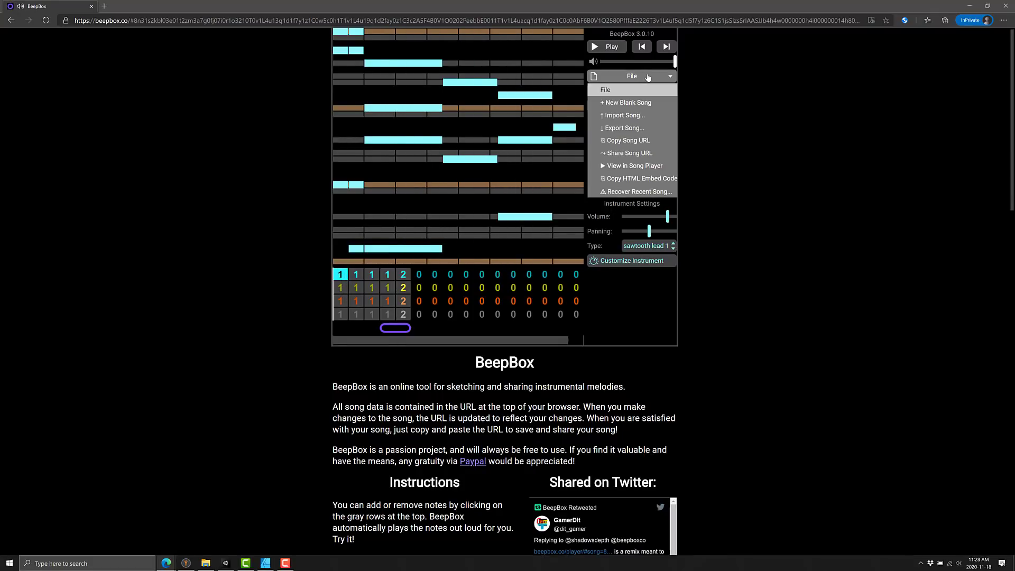
click(635, 165)
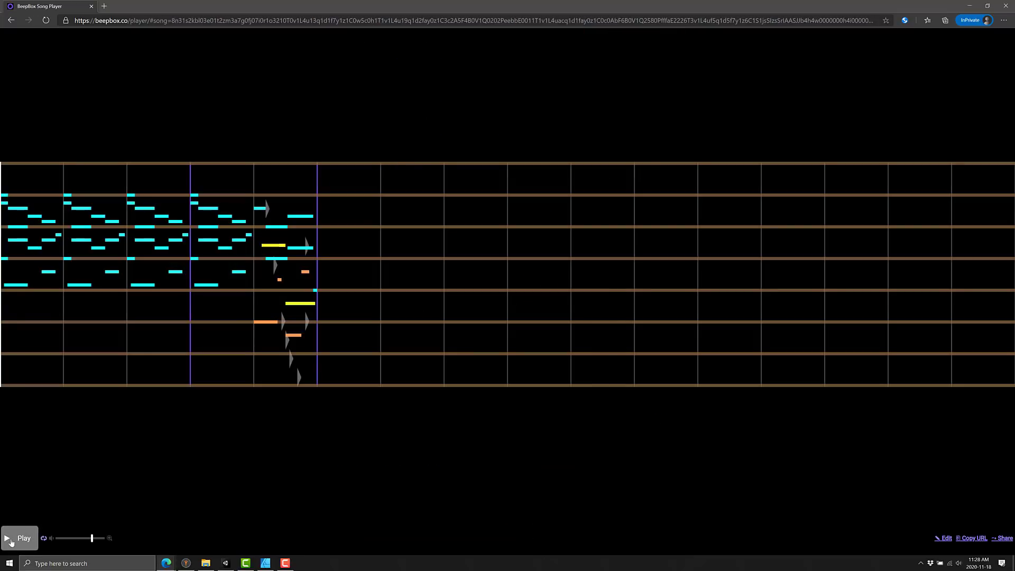
click(19, 538)
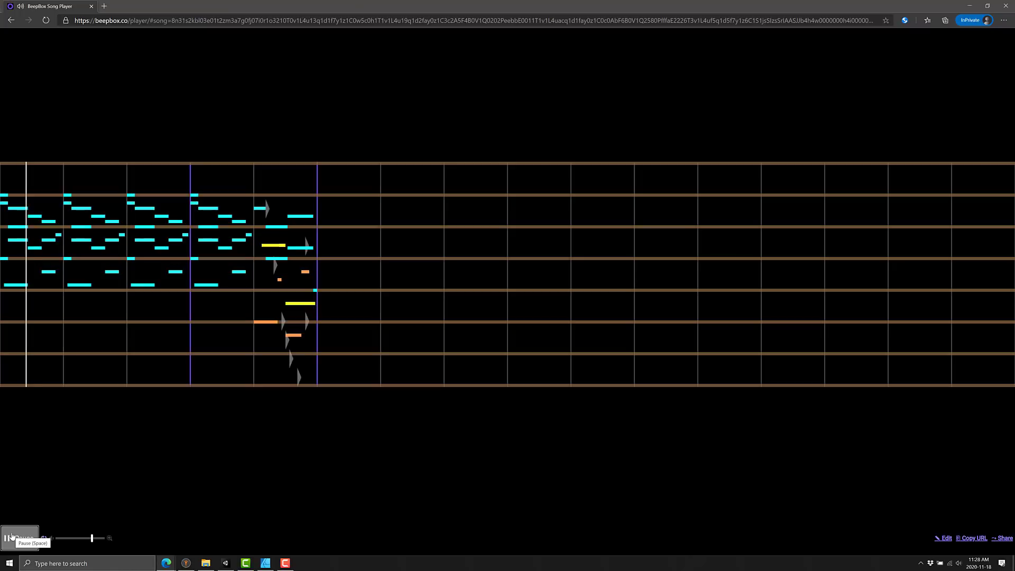
click(20, 537)
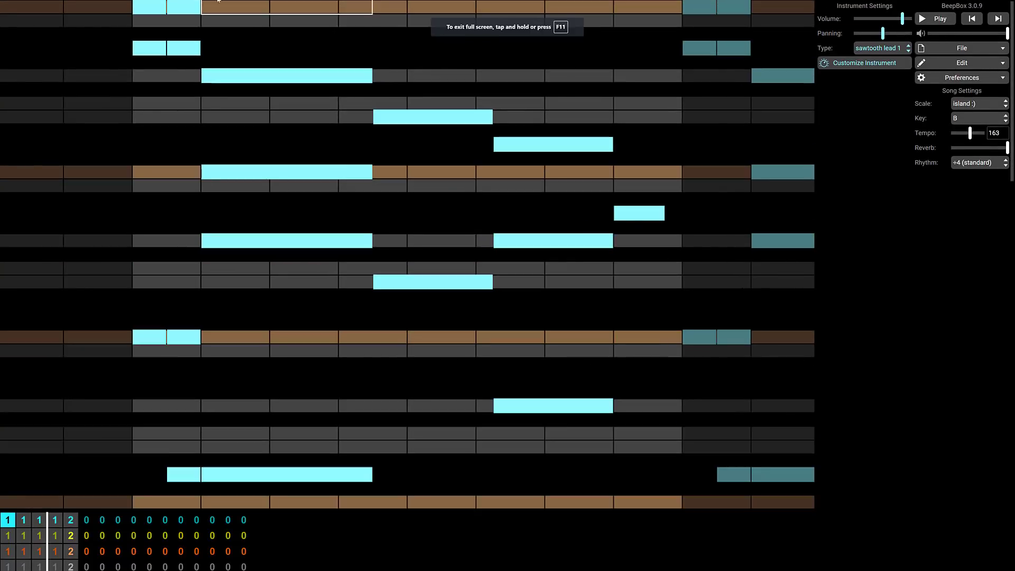
Start a new blank song from the File menu.
click(960, 48)
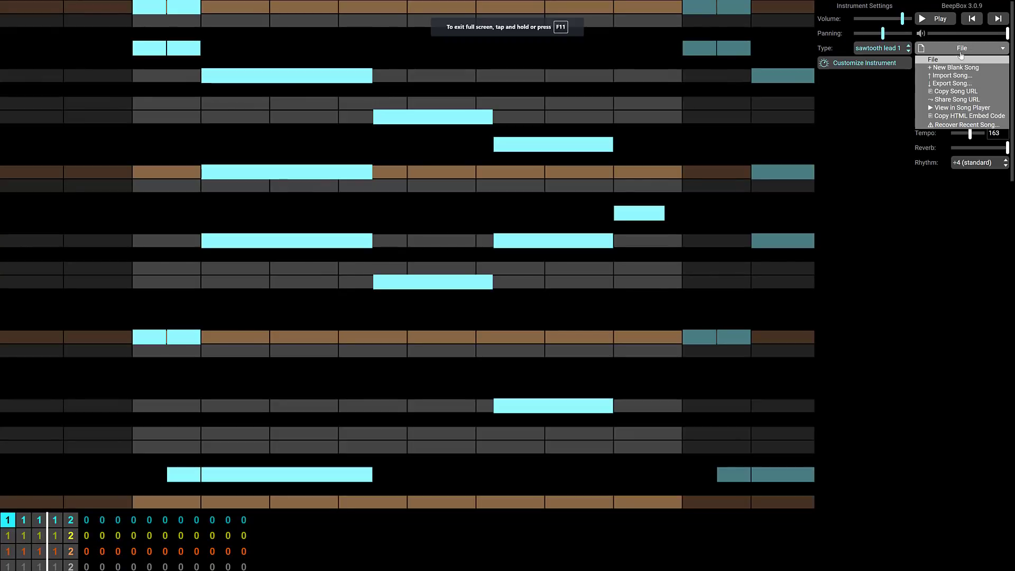
click(955, 67)
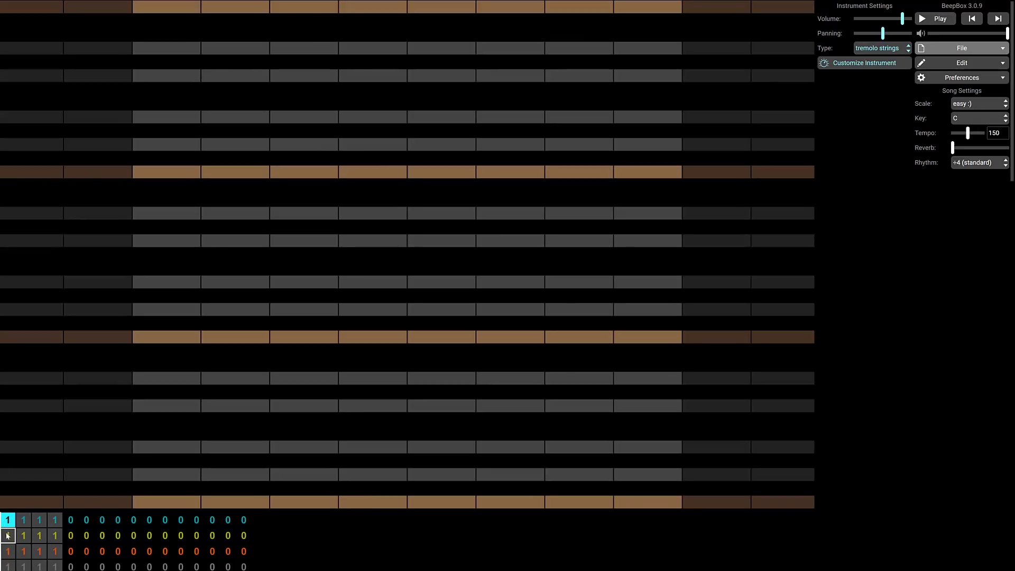
scroll(down, 3)
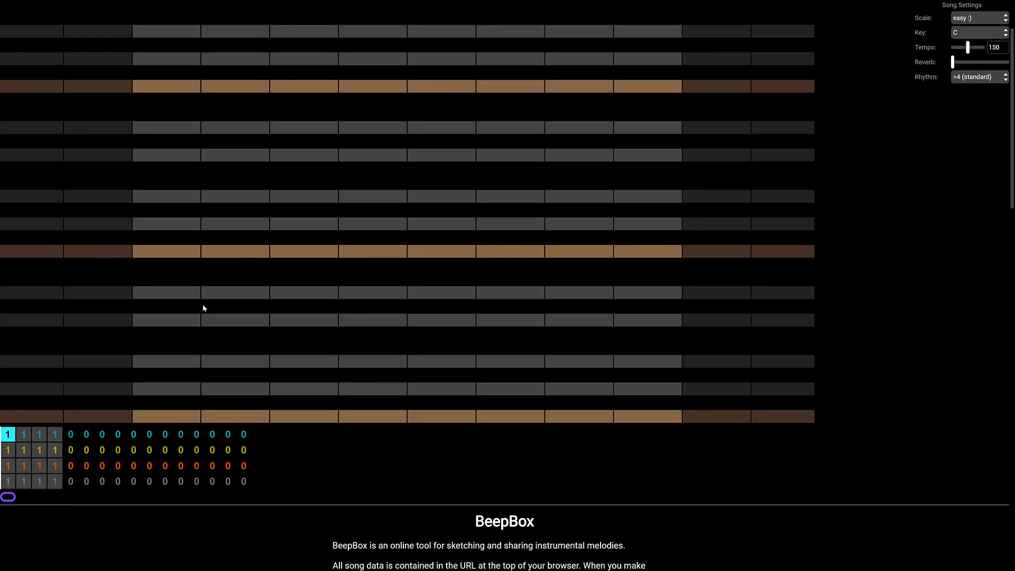
Place tremolo strings notes in the first channel's pattern, then play and stop them.
click(242, 58)
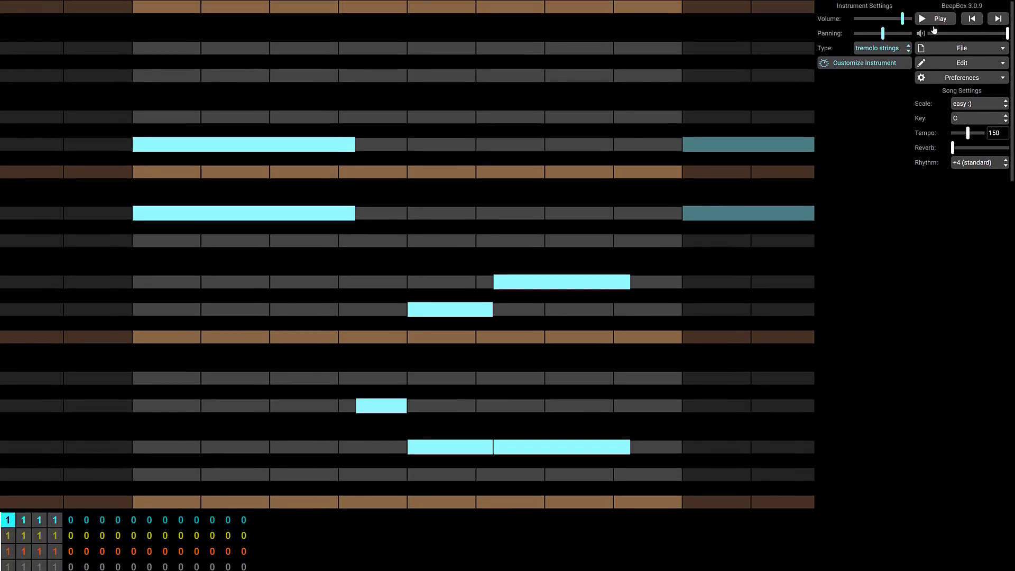
click(934, 18)
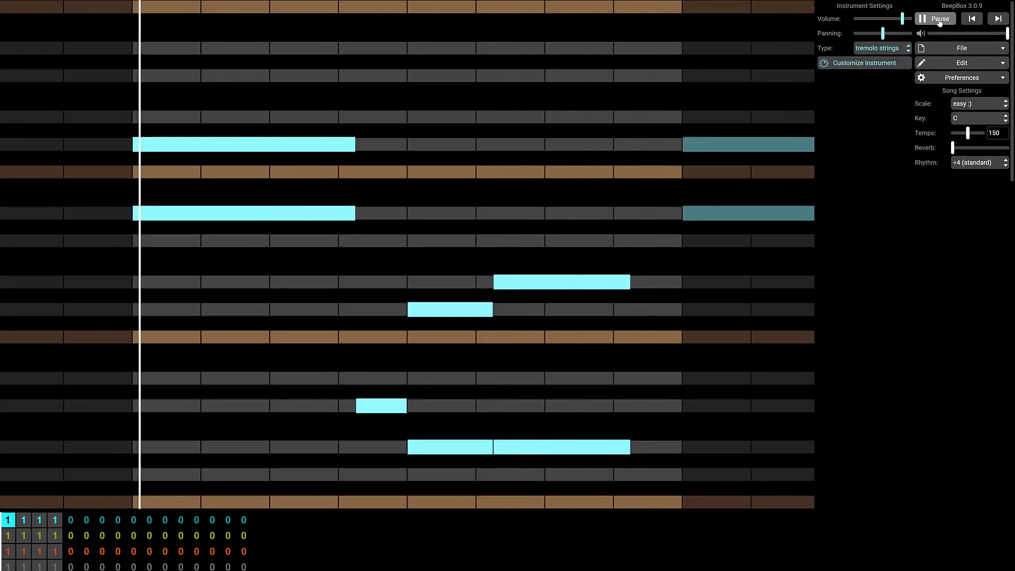
click(935, 18)
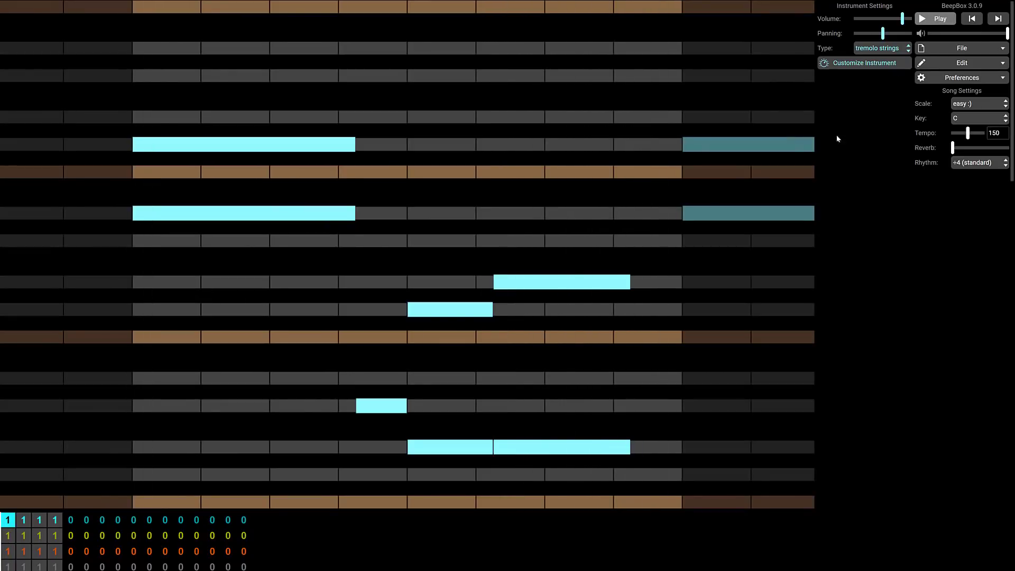
Change the melody's instrument to bagpipe and customize it as a chip wave.
click(882, 48)
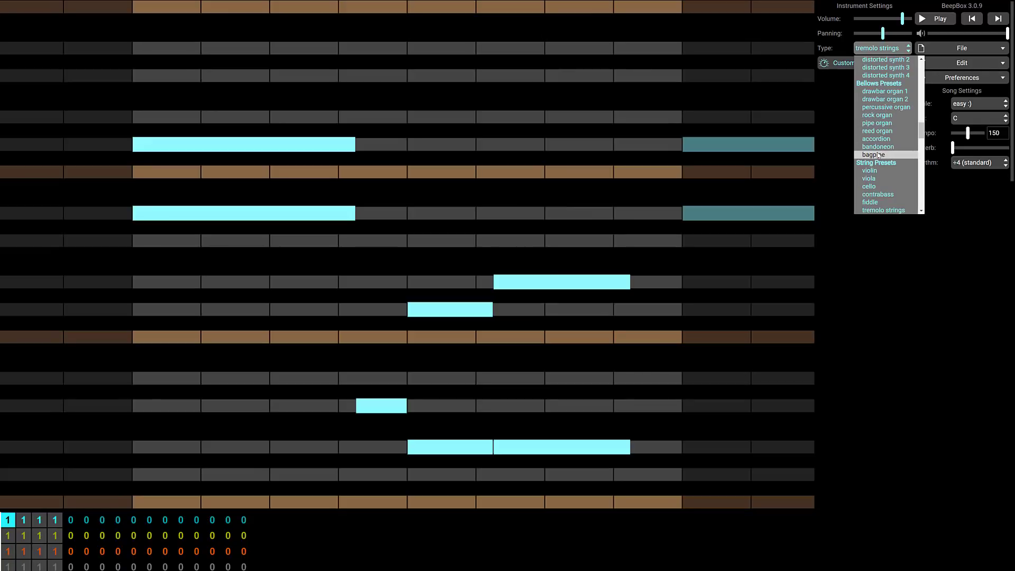
click(873, 154)
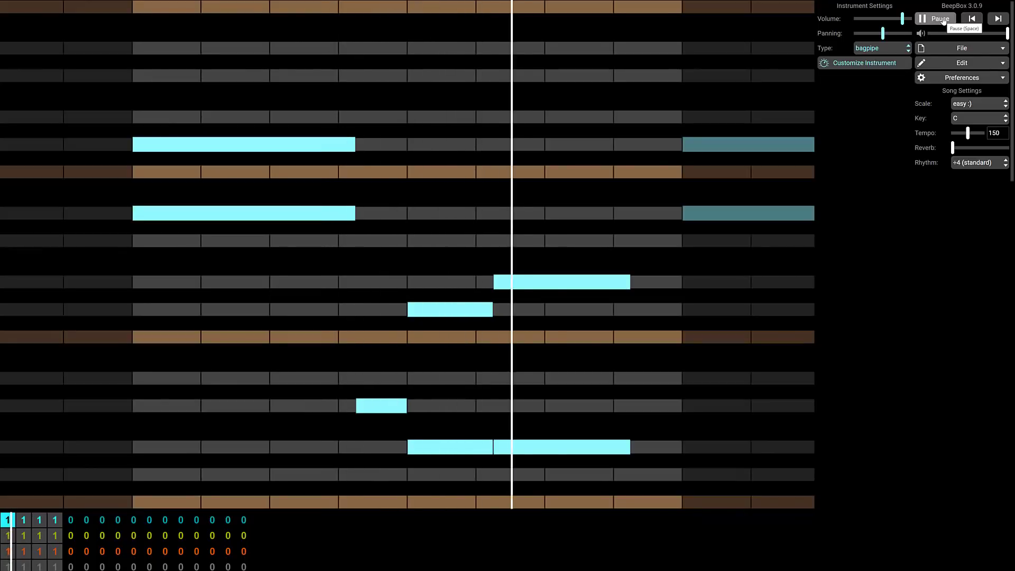
click(879, 49)
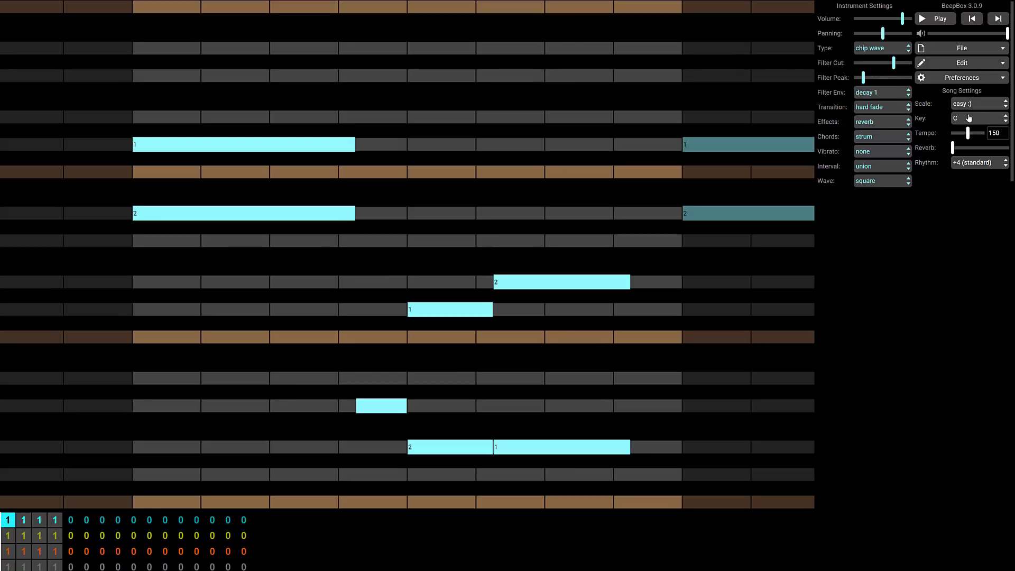
Set the song scale to island :( and key to A, then play and stop.
click(979, 104)
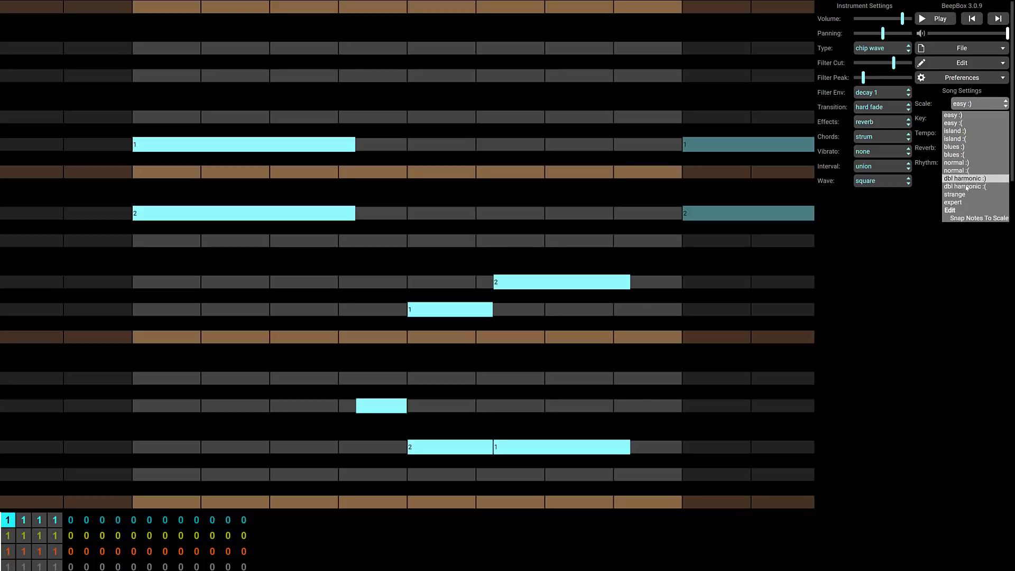
mouse_move(964, 139)
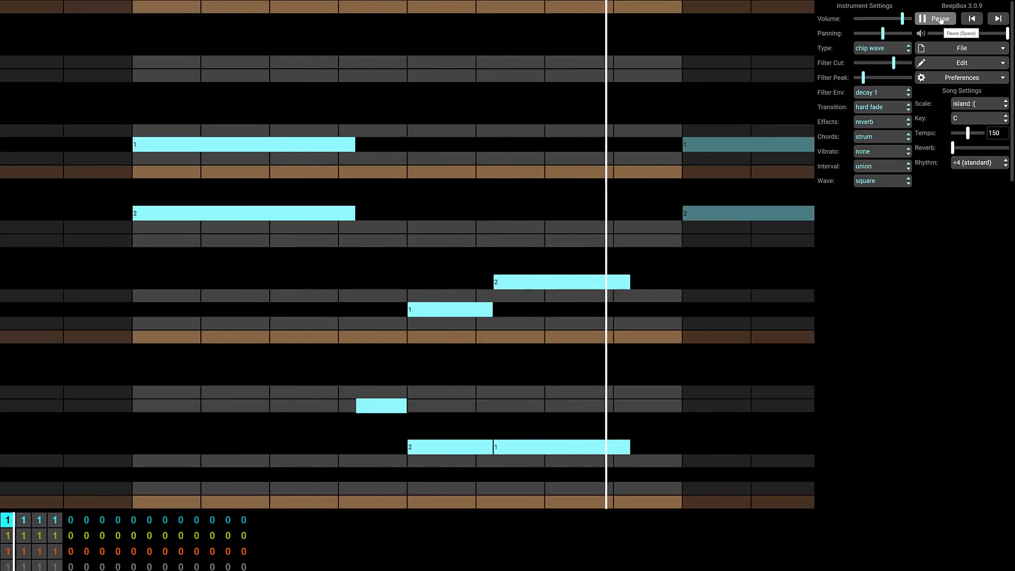
click(934, 18)
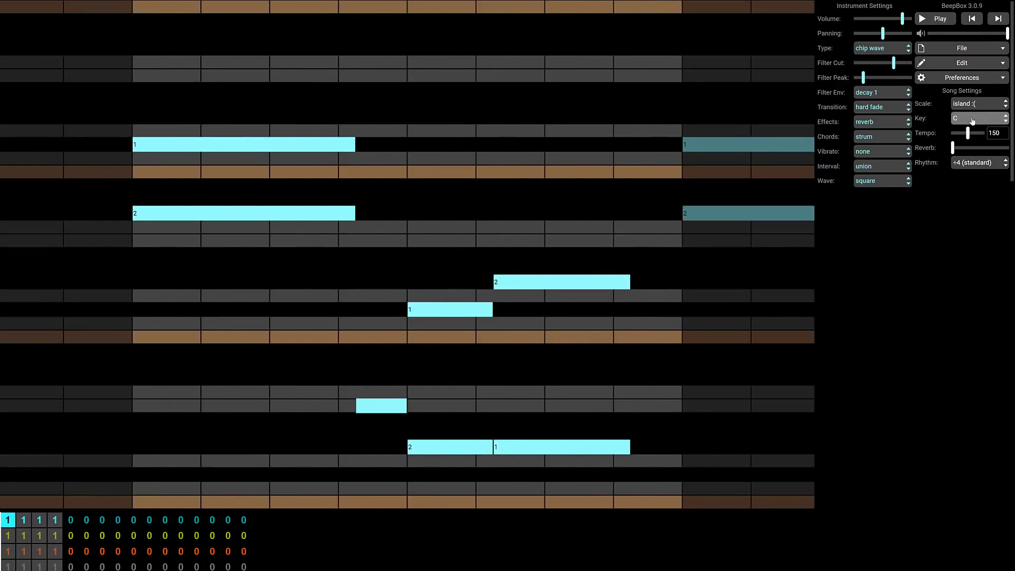
click(978, 118)
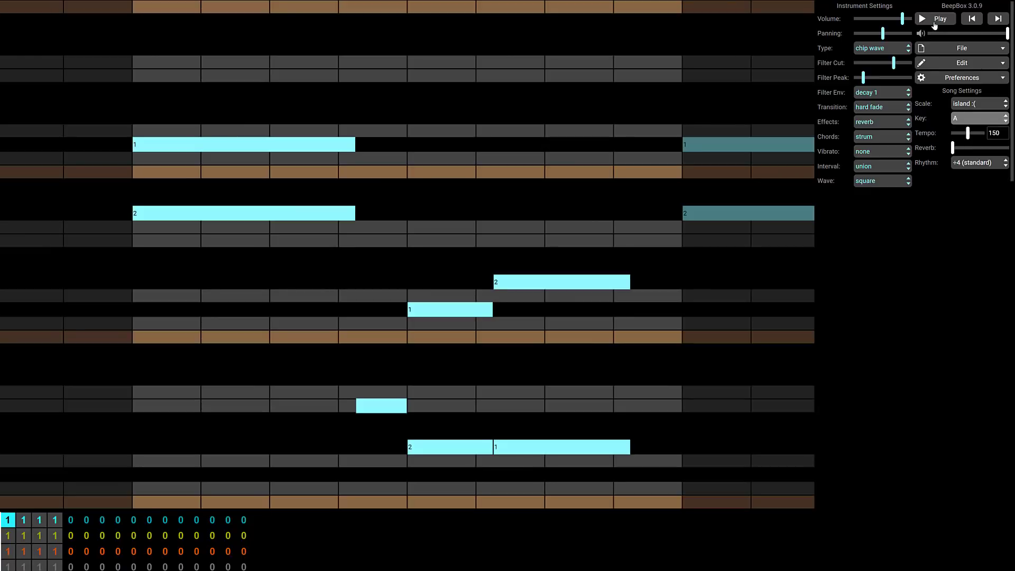
click(939, 18)
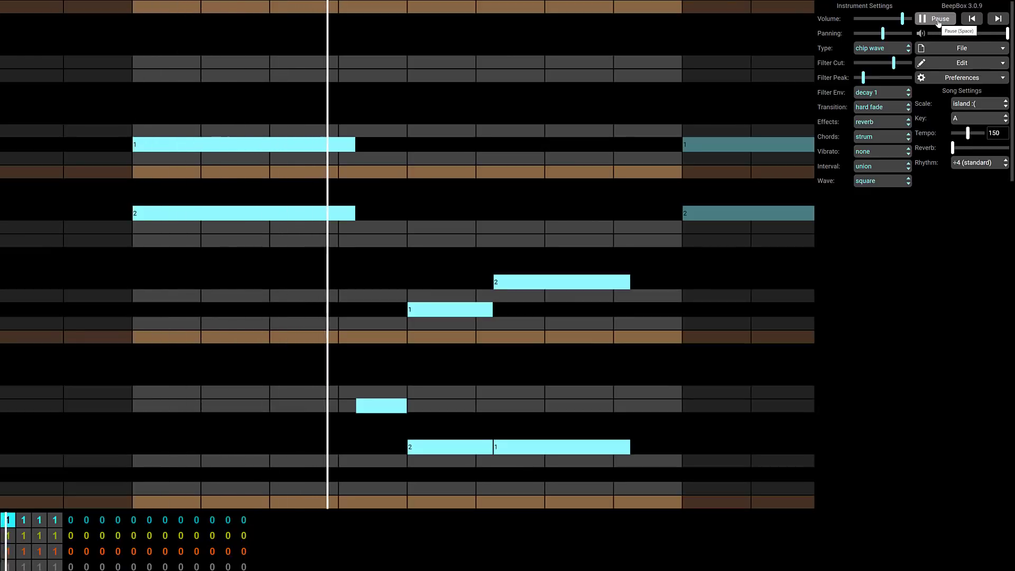
click(934, 18)
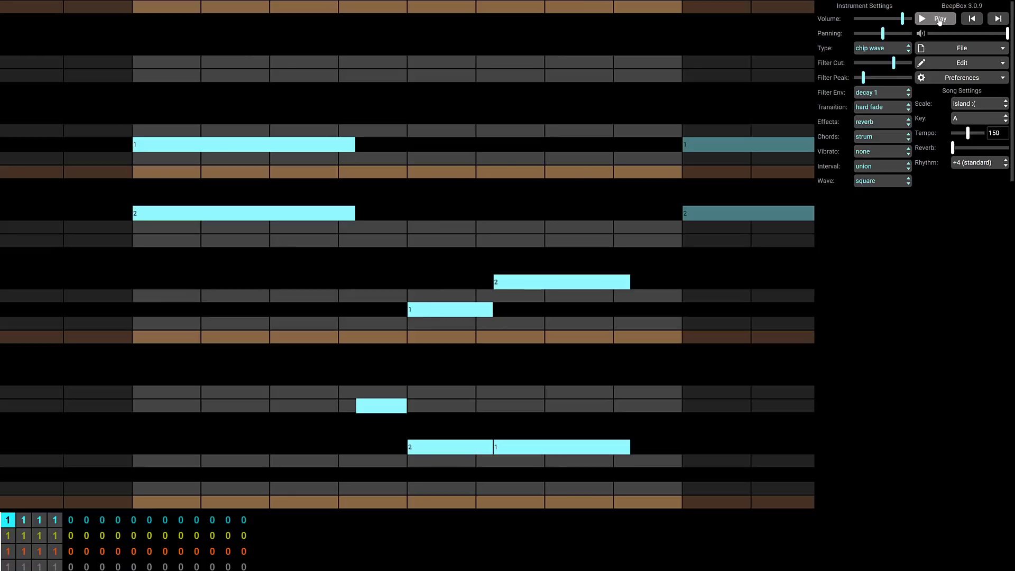
mouse_move(938, 18)
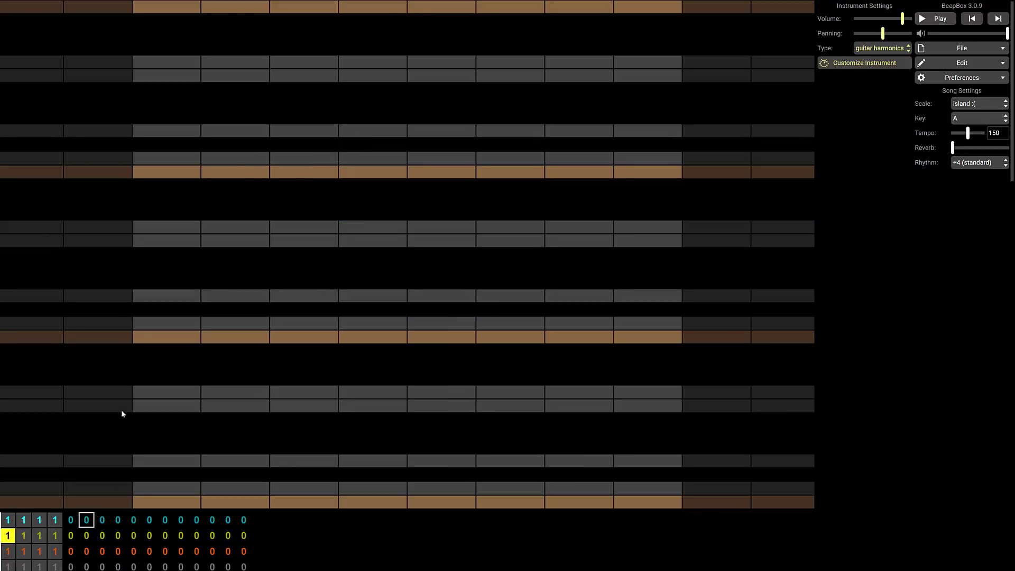
Add a final note to the guitar harmonics melody, then play and stop the song.
click(24, 519)
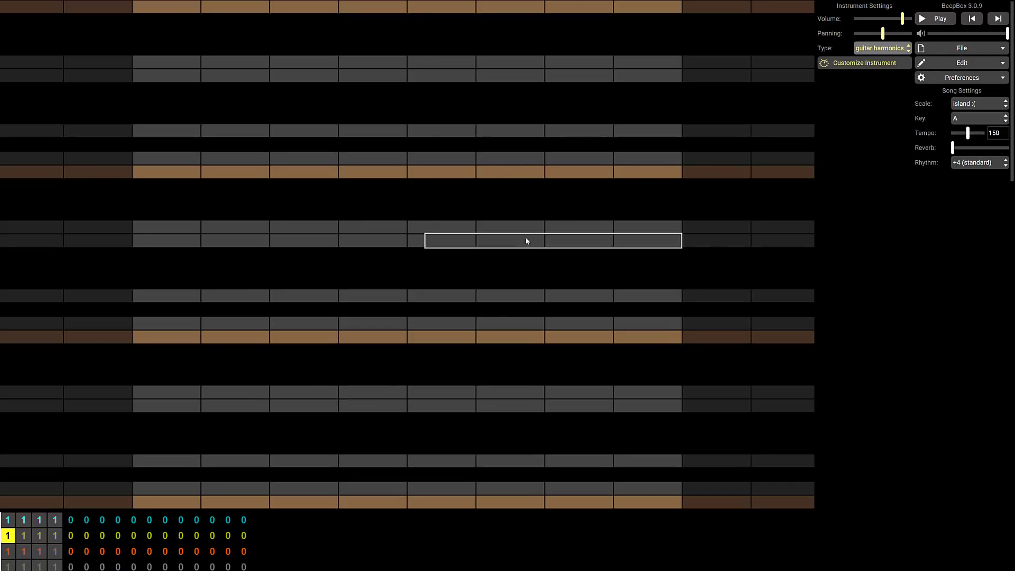
click(259, 130)
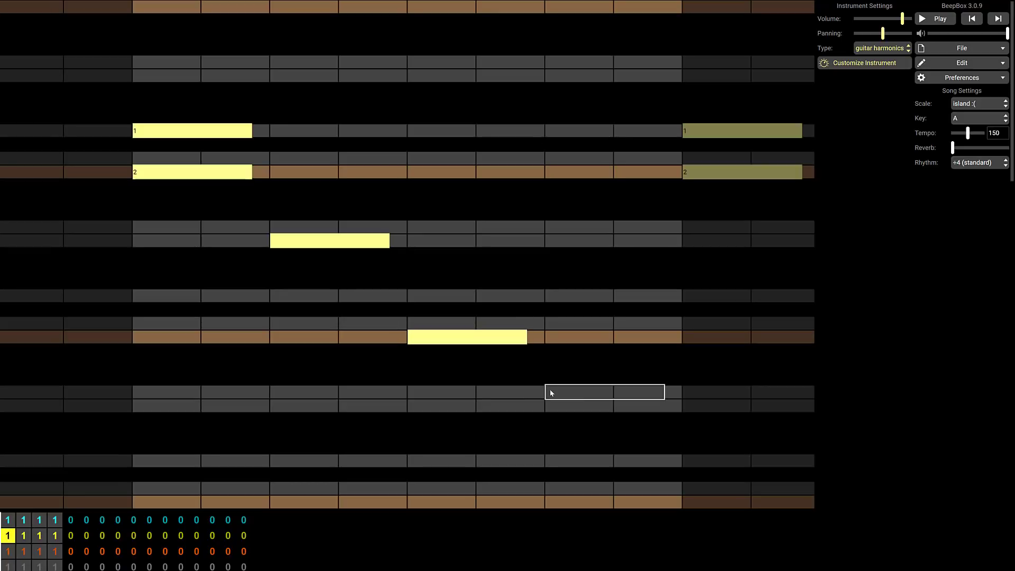
click(604, 406)
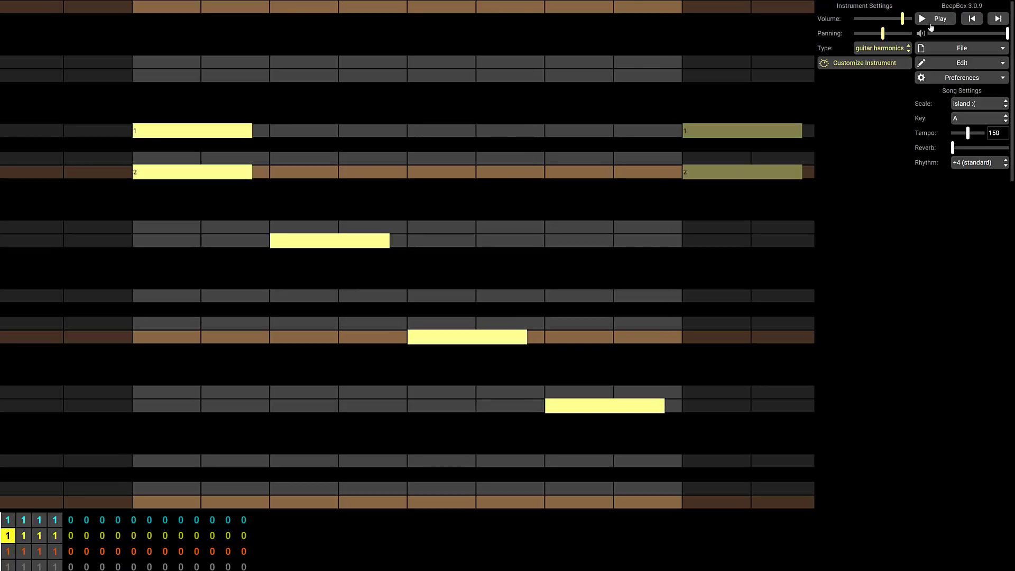
click(934, 18)
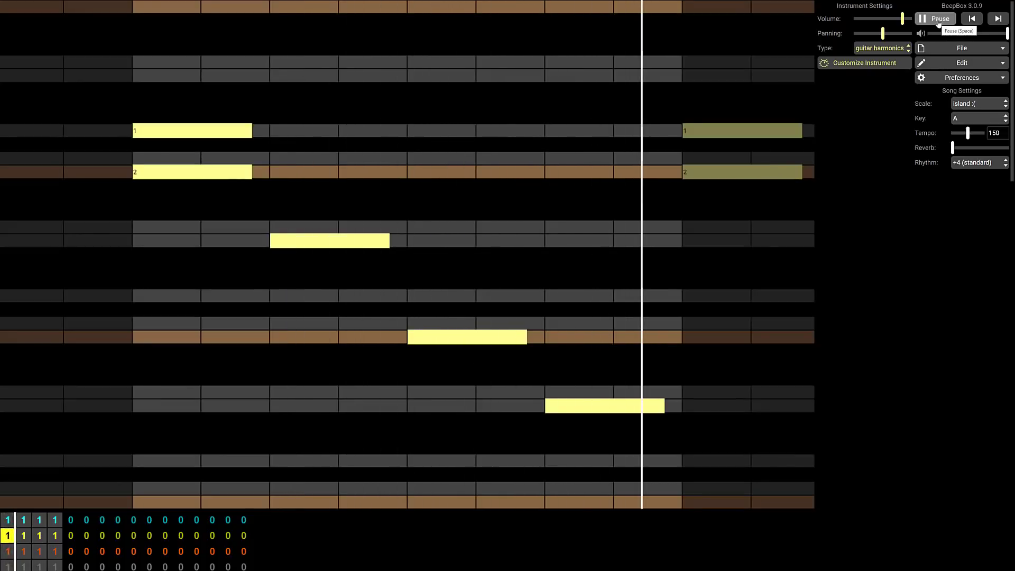
click(938, 18)
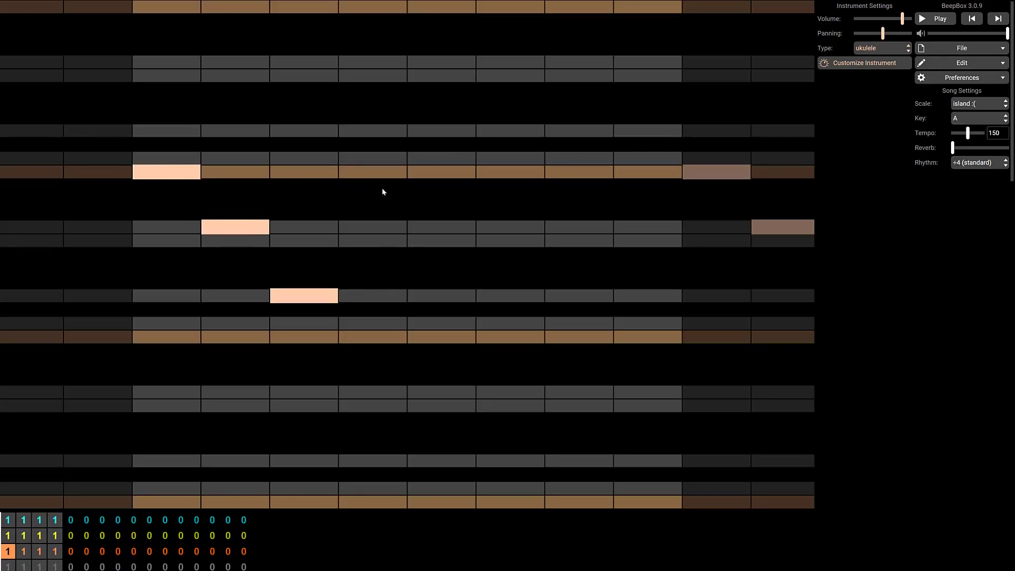
Place scattered ukulele notes in the third channel, then play and stop playback.
click(510, 160)
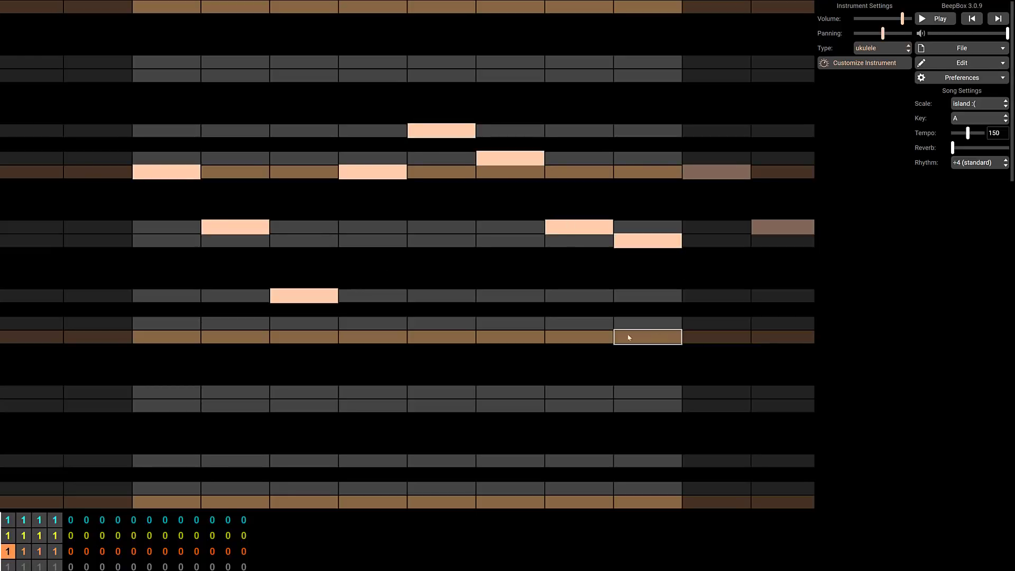
click(934, 18)
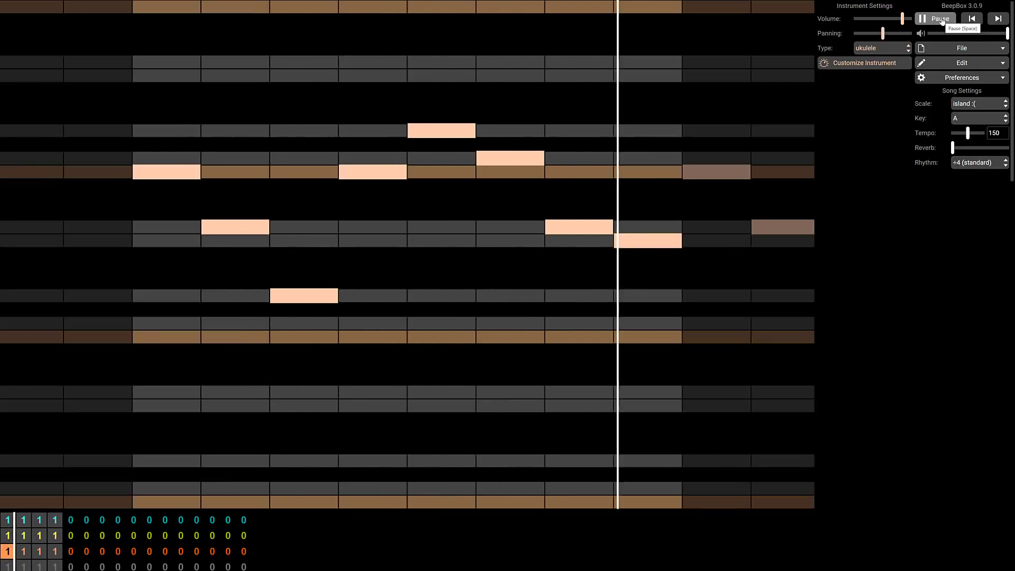
click(933, 18)
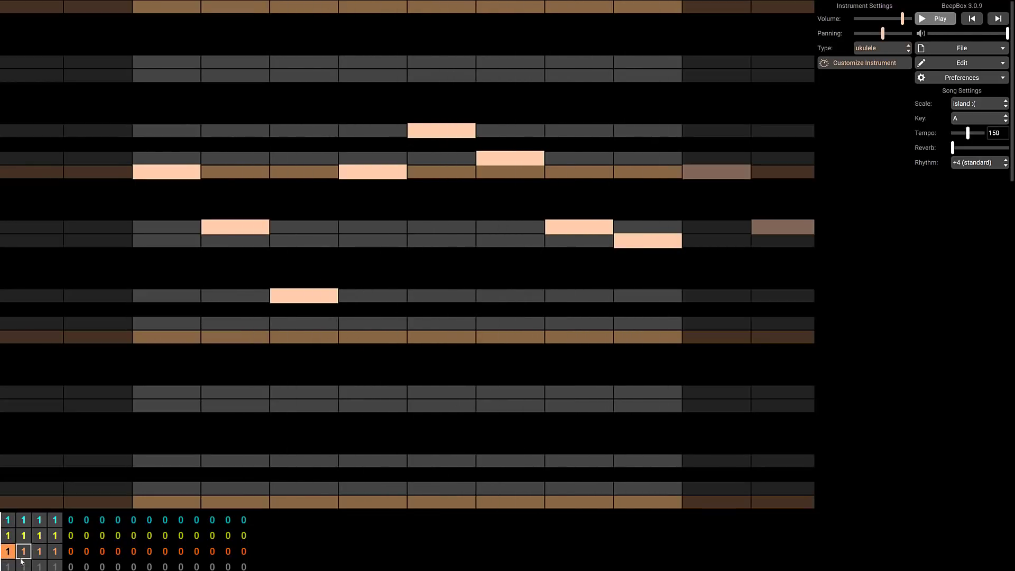
Add drum hits to the drum channel's pattern and preview them.
click(880, 49)
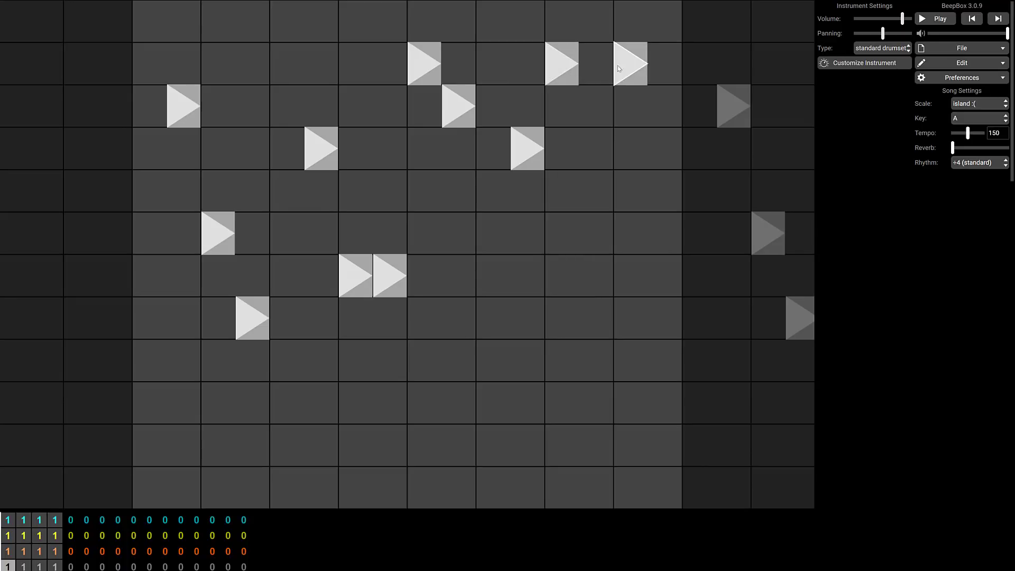
click(935, 18)
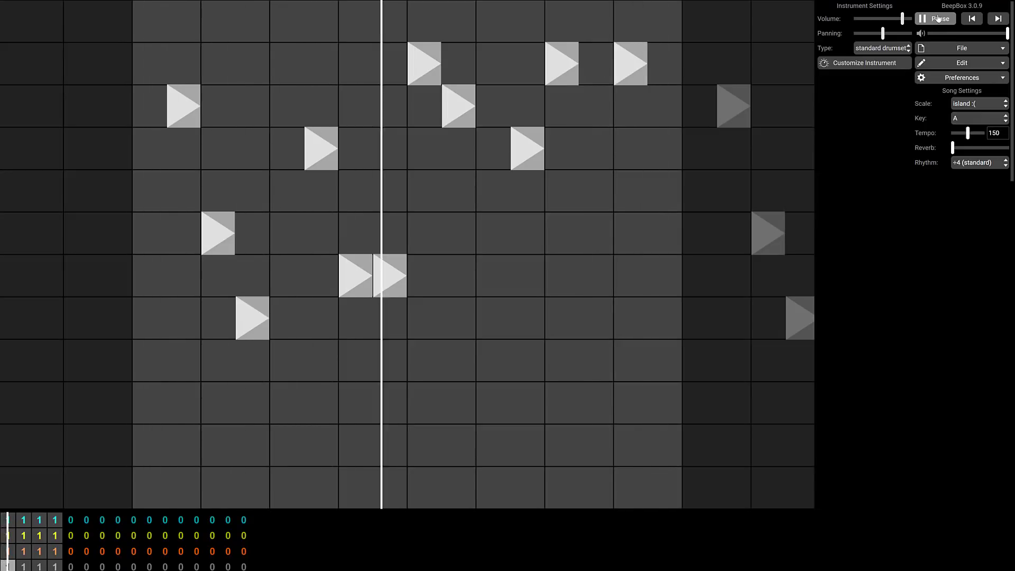
click(935, 18)
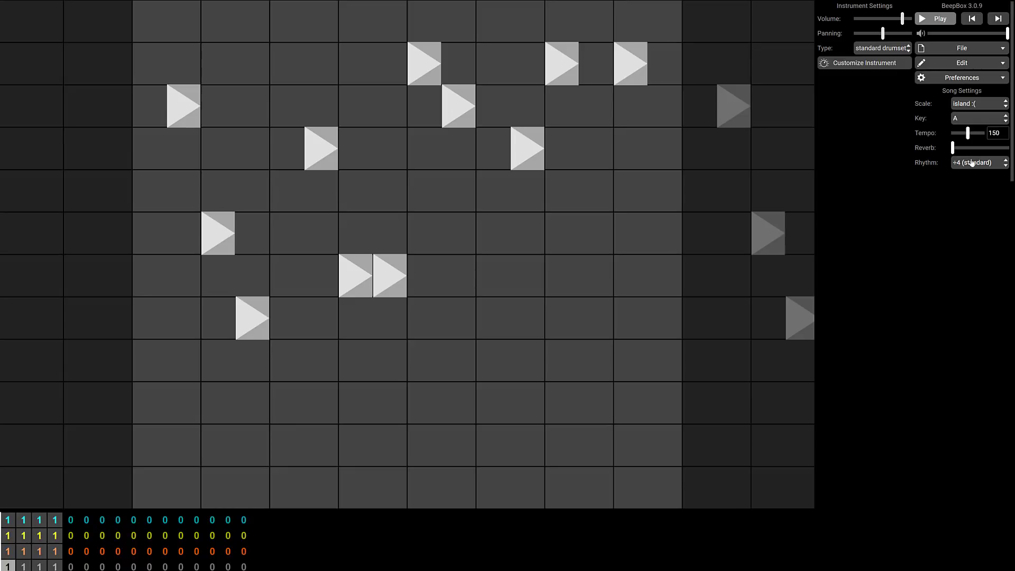
Drag the tempo from 150 to 259, then play and stop the song.
click(977, 163)
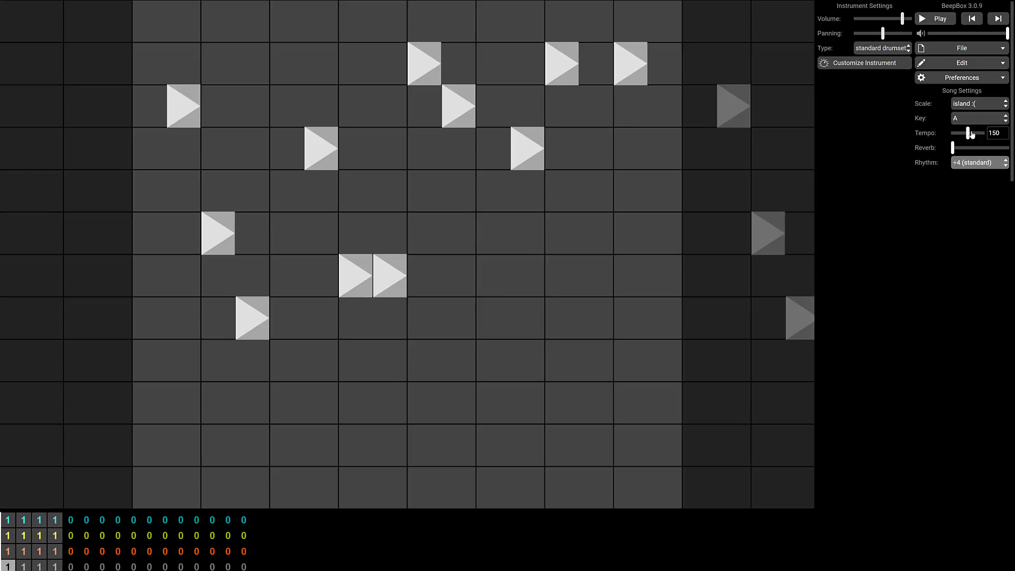
drag(969, 133, 981, 133)
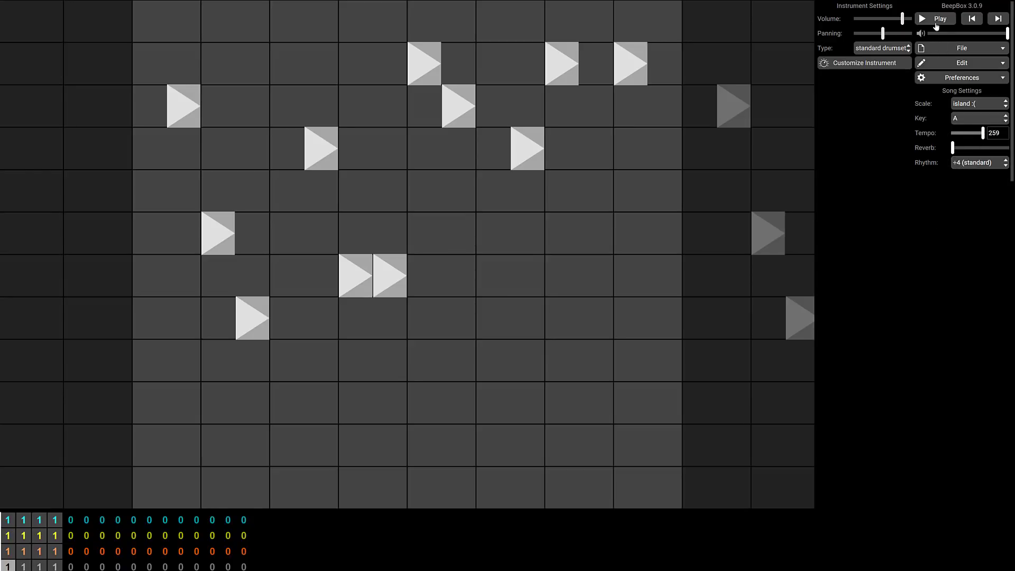
click(934, 18)
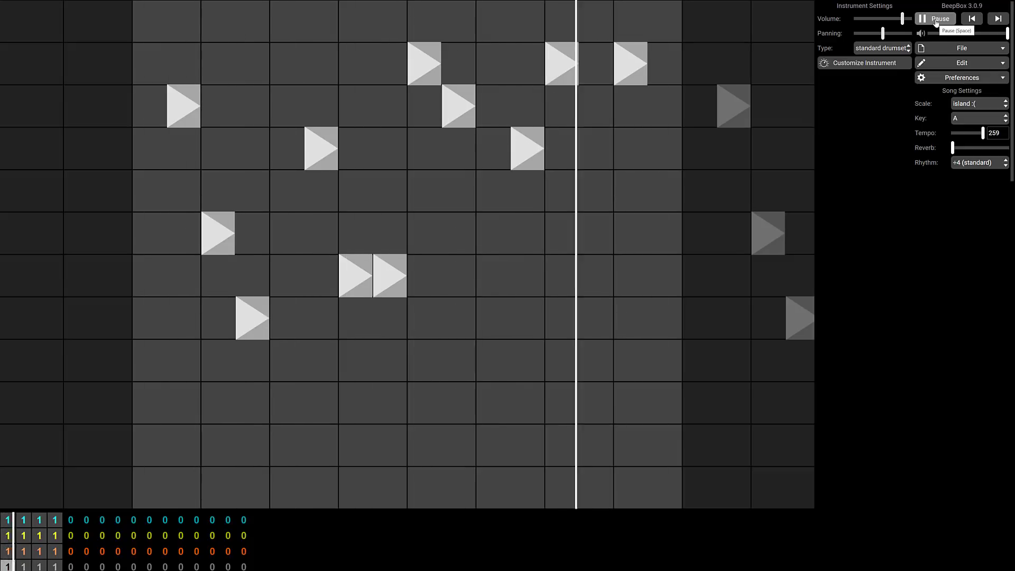
click(934, 18)
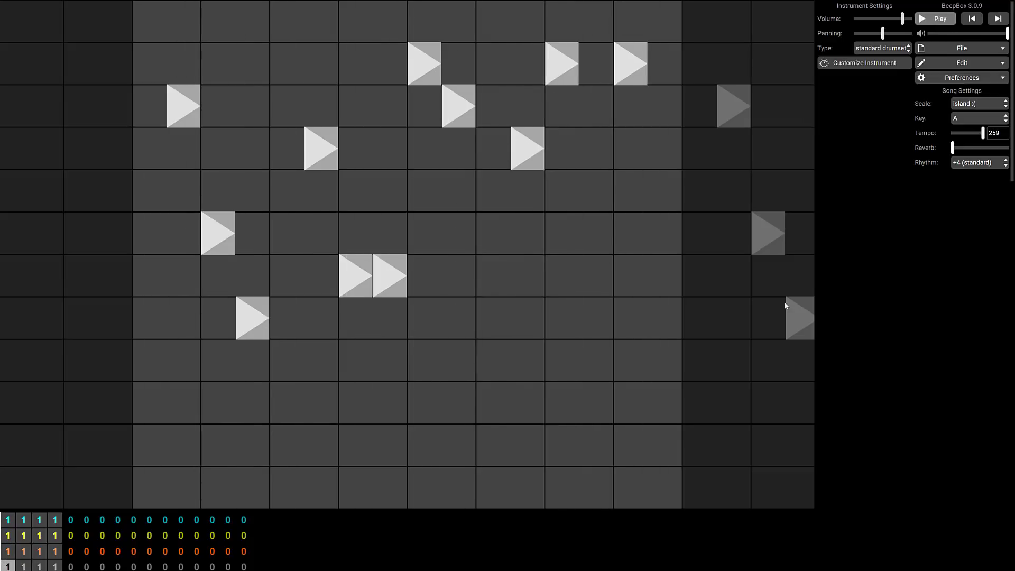
click(961, 77)
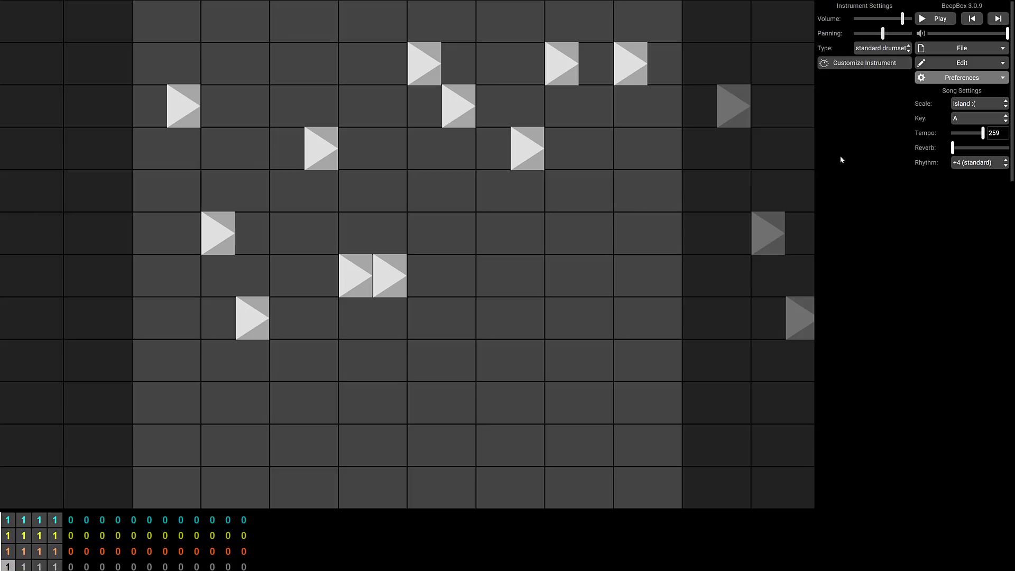
click(961, 77)
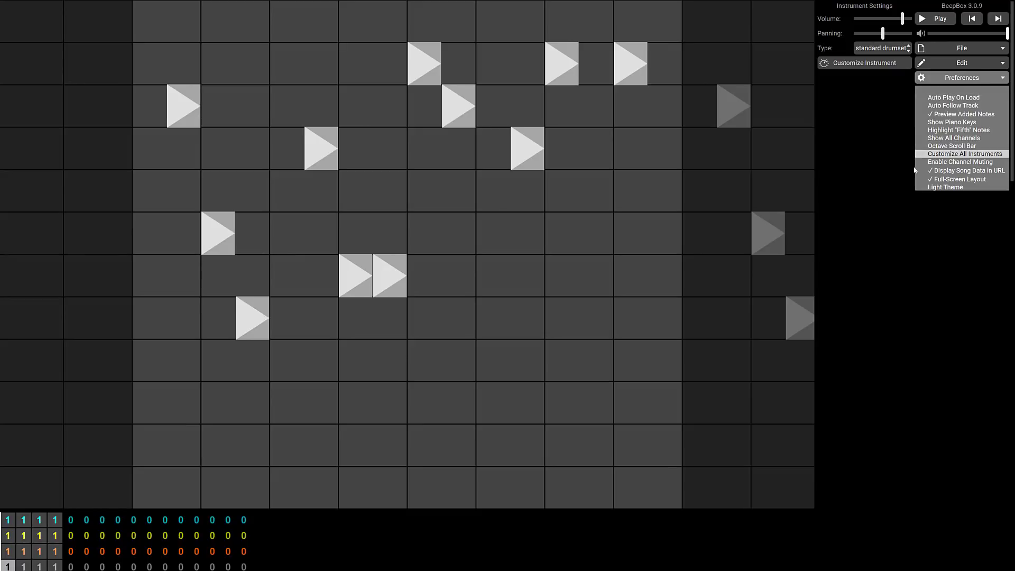
mouse_move(961, 161)
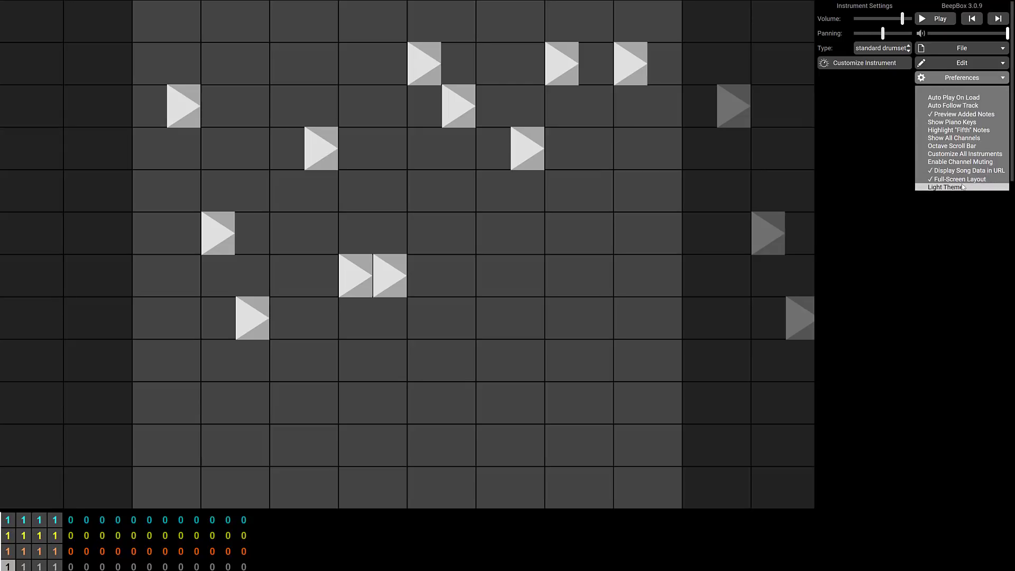
click(947, 187)
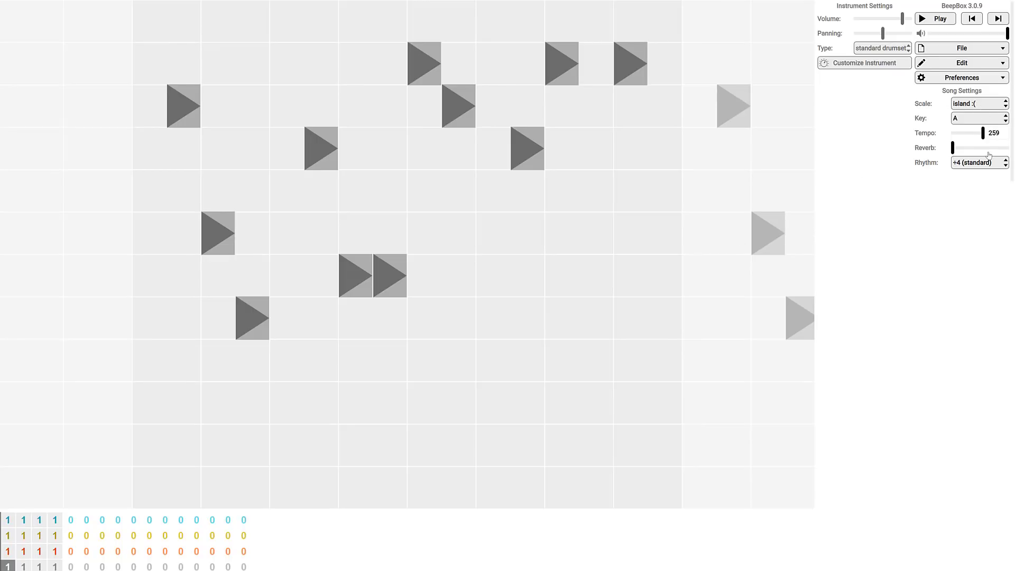
click(961, 77)
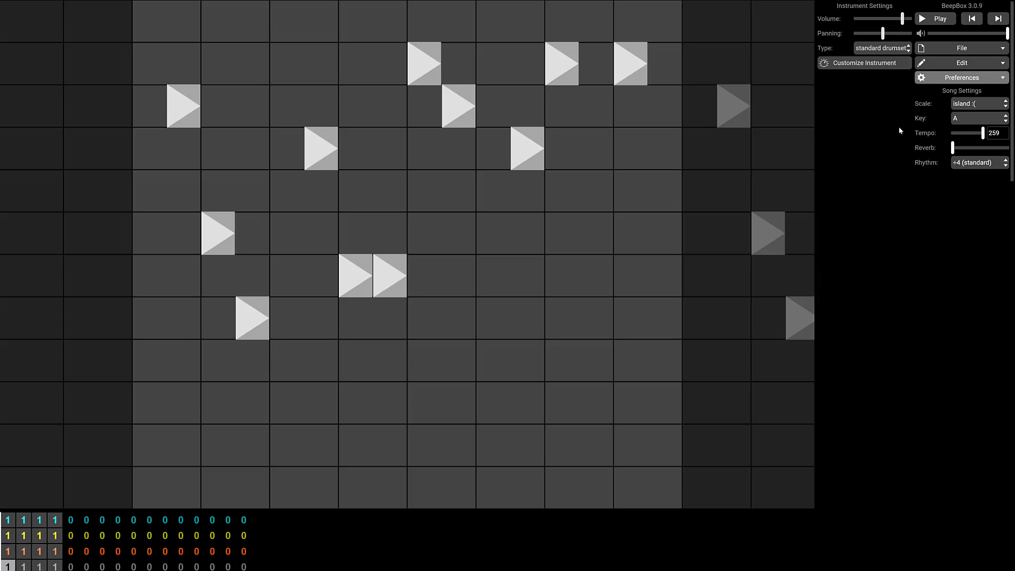
mouse_move(890, 117)
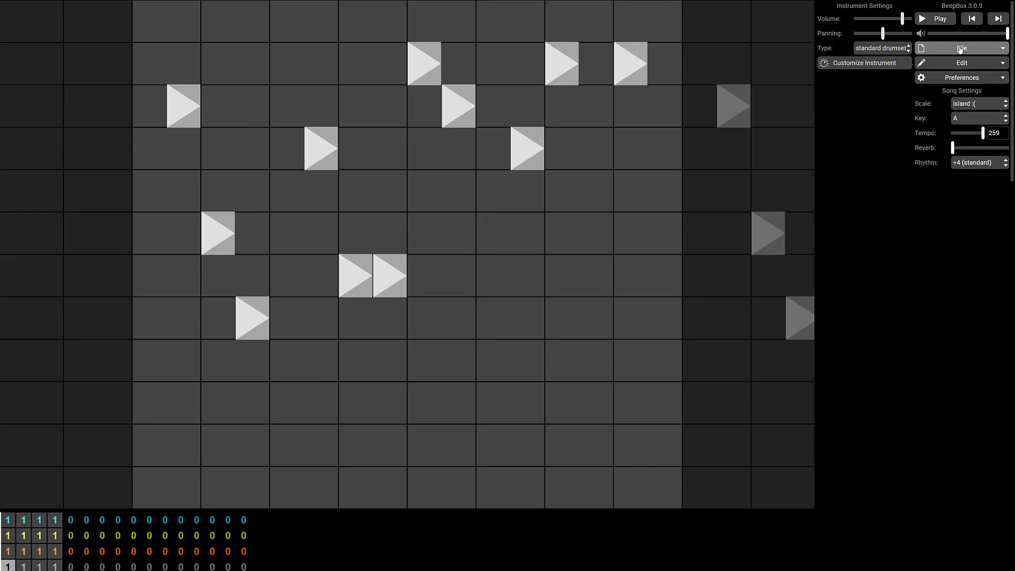
Reveal the full encoded BeepBox song URL in the browser's address bar.
click(960, 48)
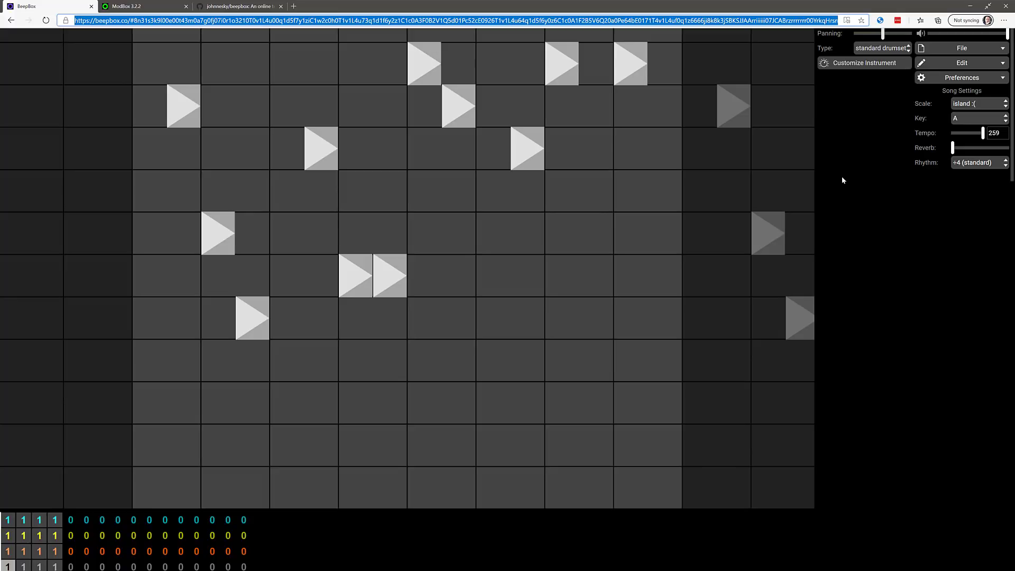
mouse_move(746, 96)
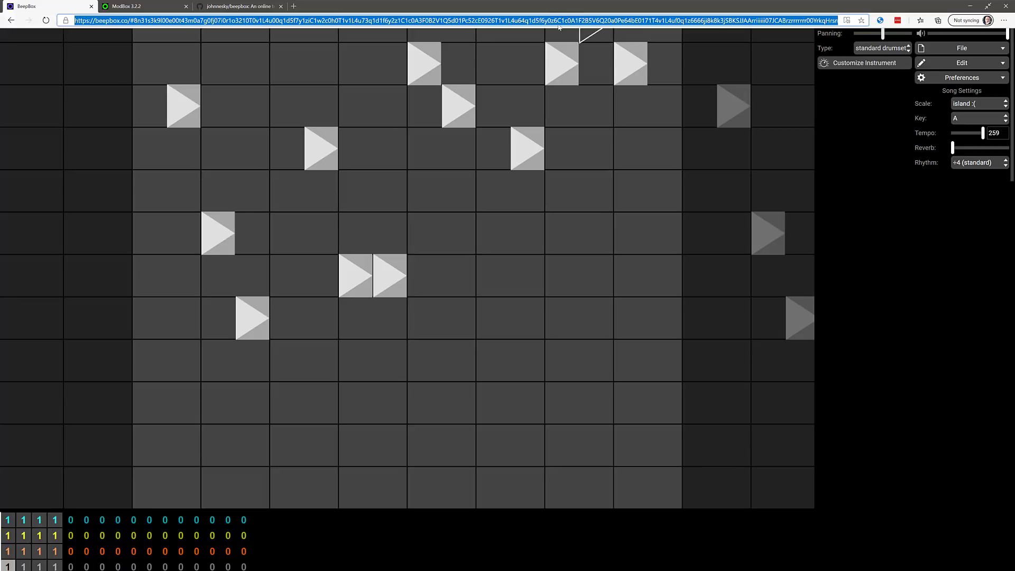
mouse_move(989, 44)
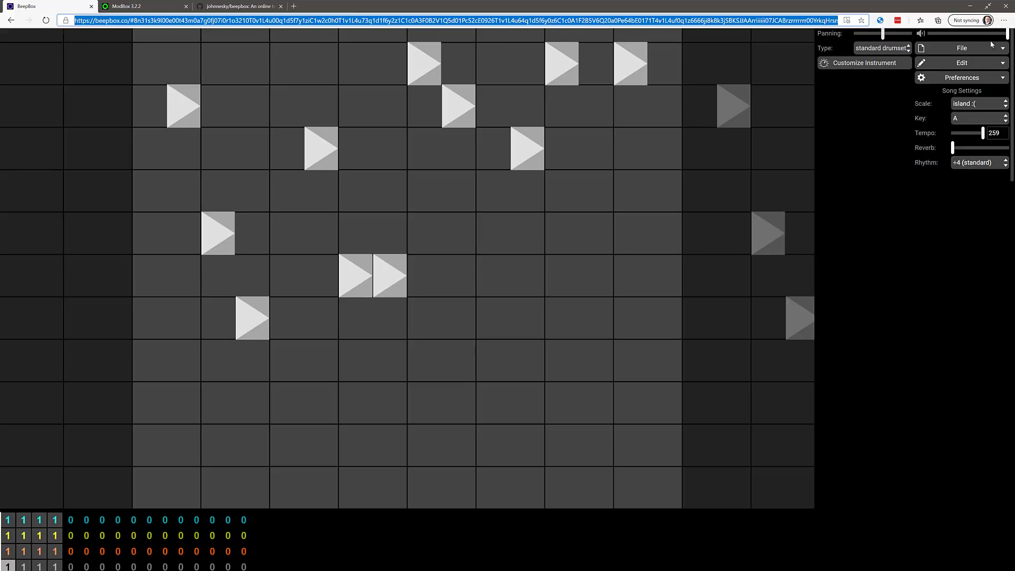
mouse_move(990, 48)
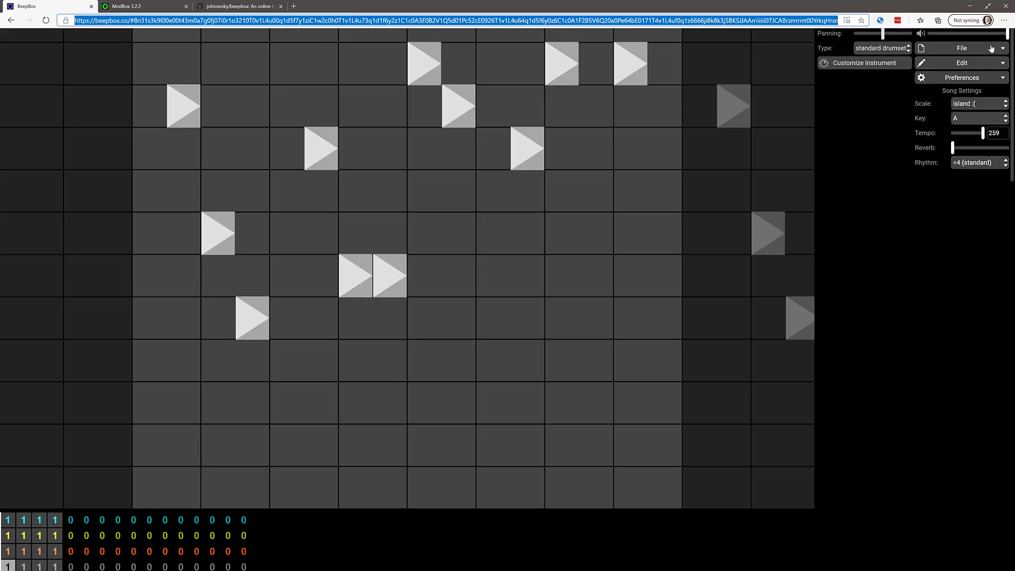
click(960, 48)
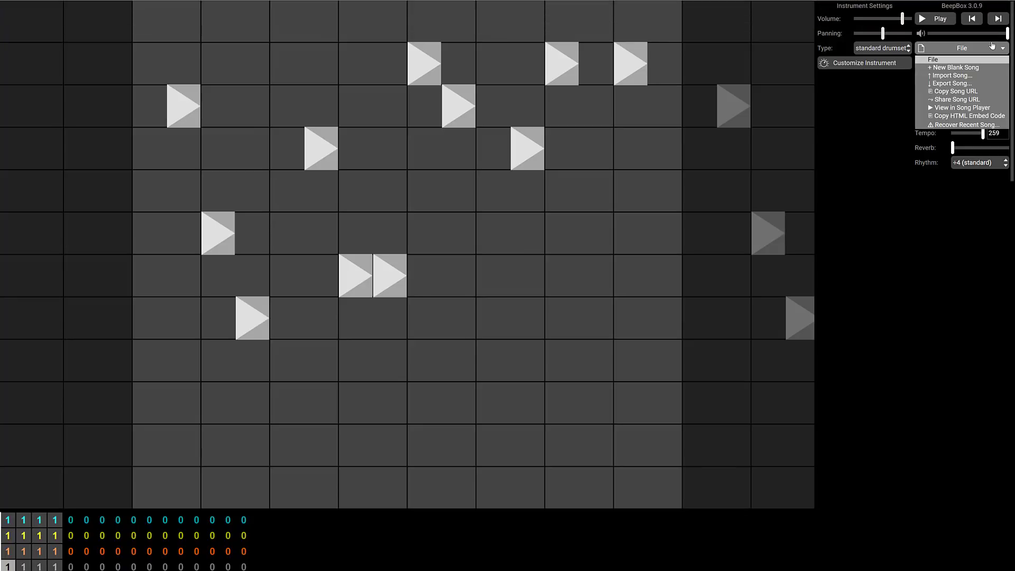
click(952, 83)
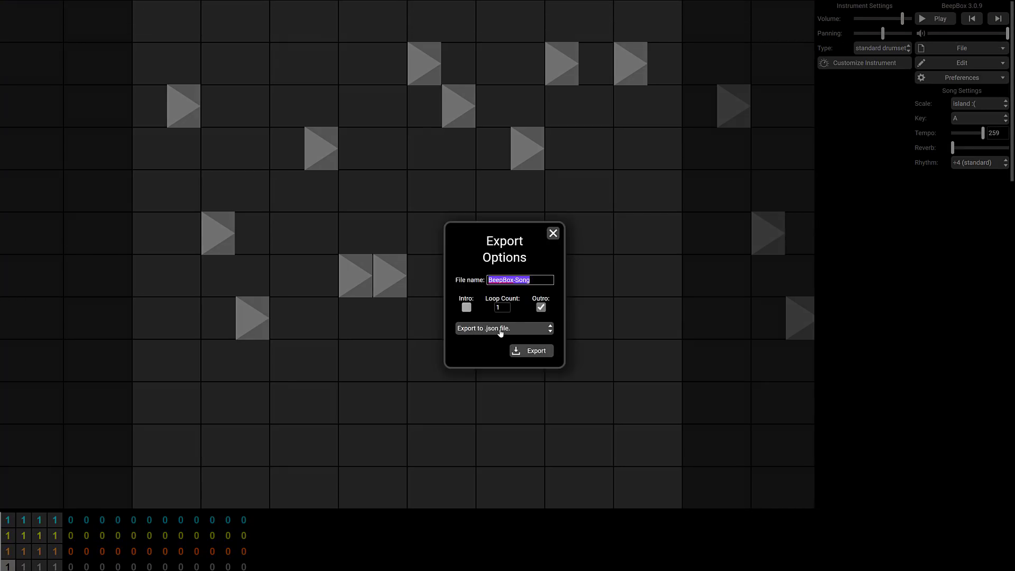
click(502, 328)
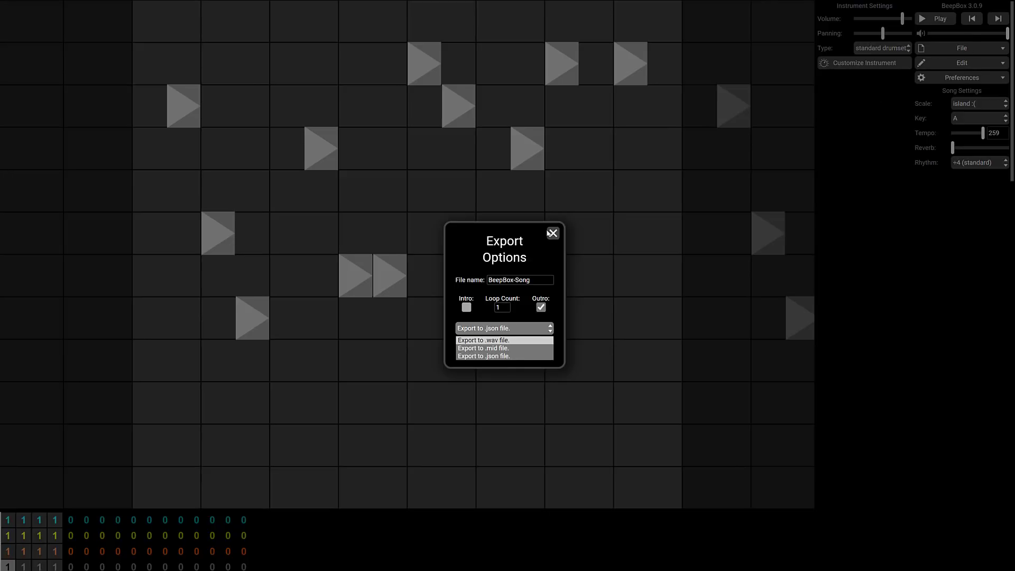
click(551, 233)
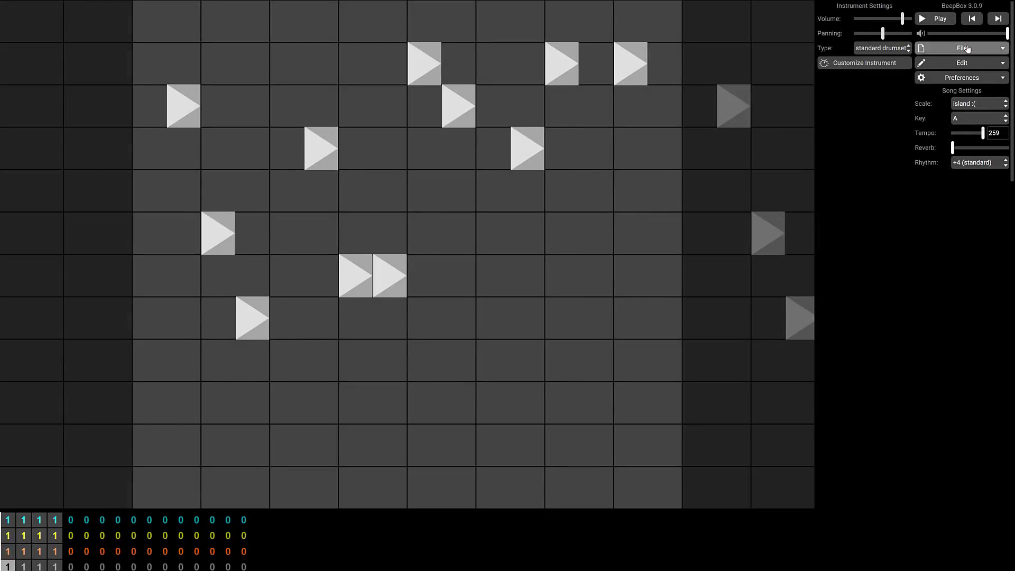
Import BeepBox-Song.json from the Downloads folder via the File menu.
click(961, 48)
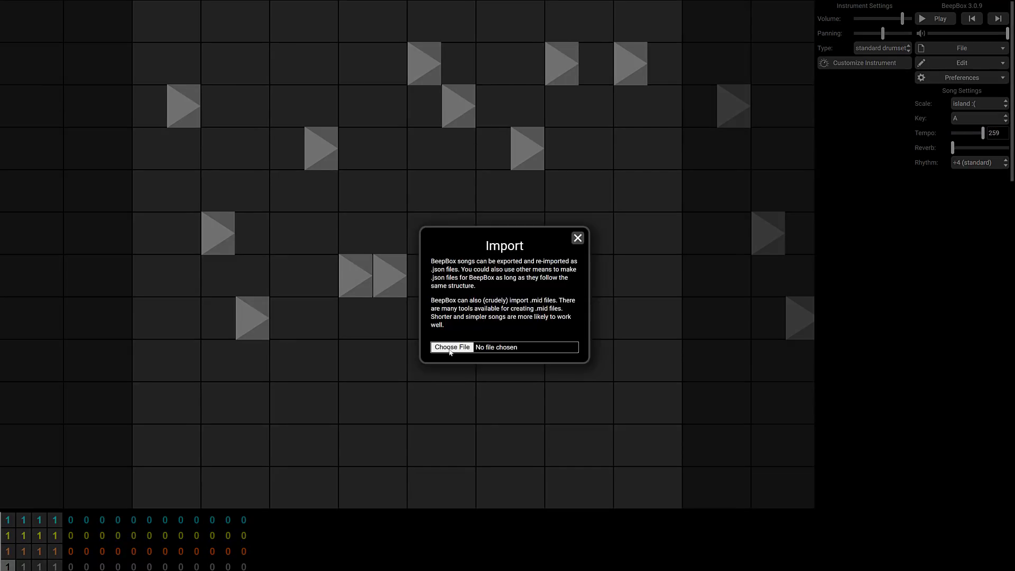
click(451, 346)
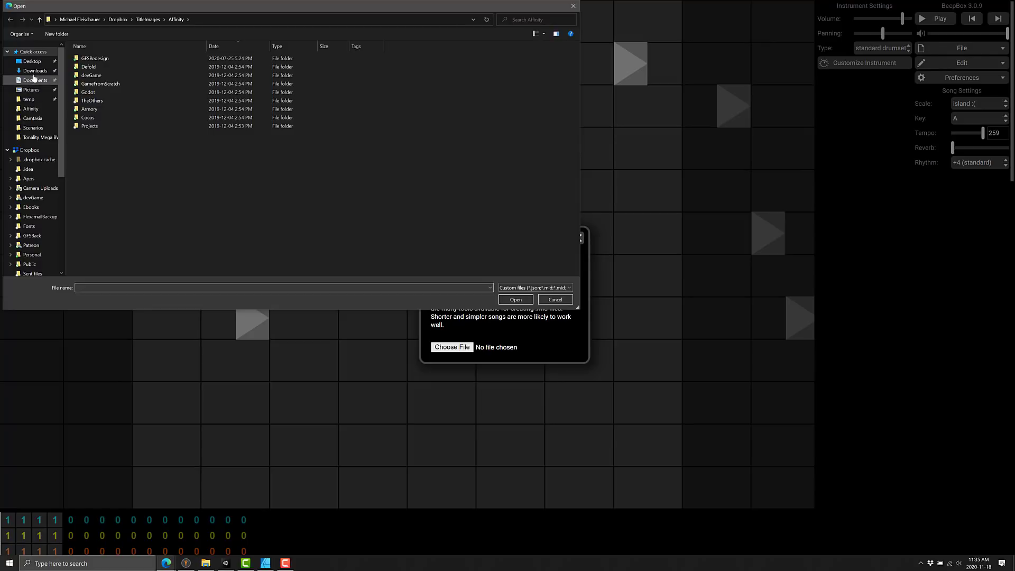
click(34, 70)
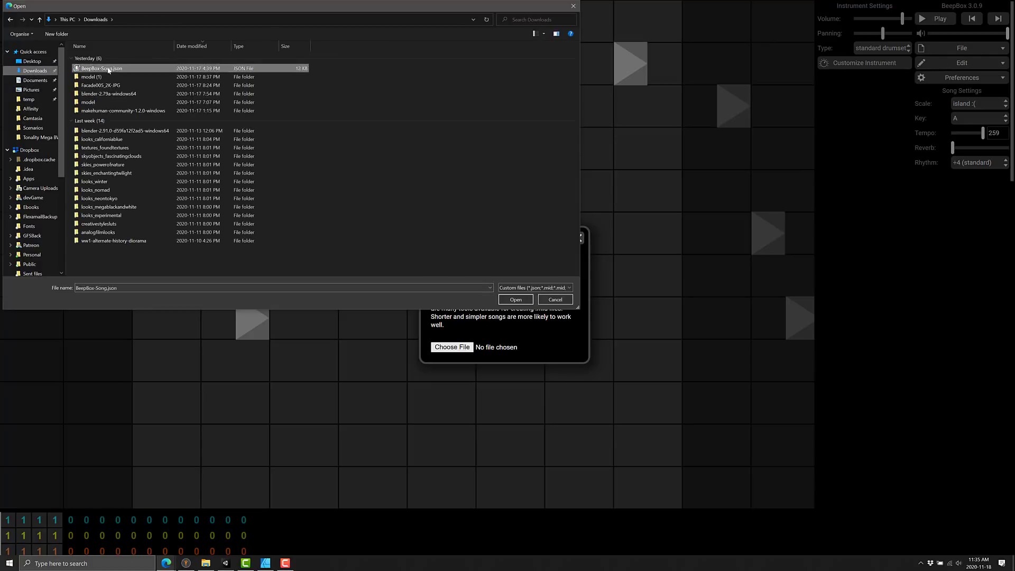
click(514, 299)
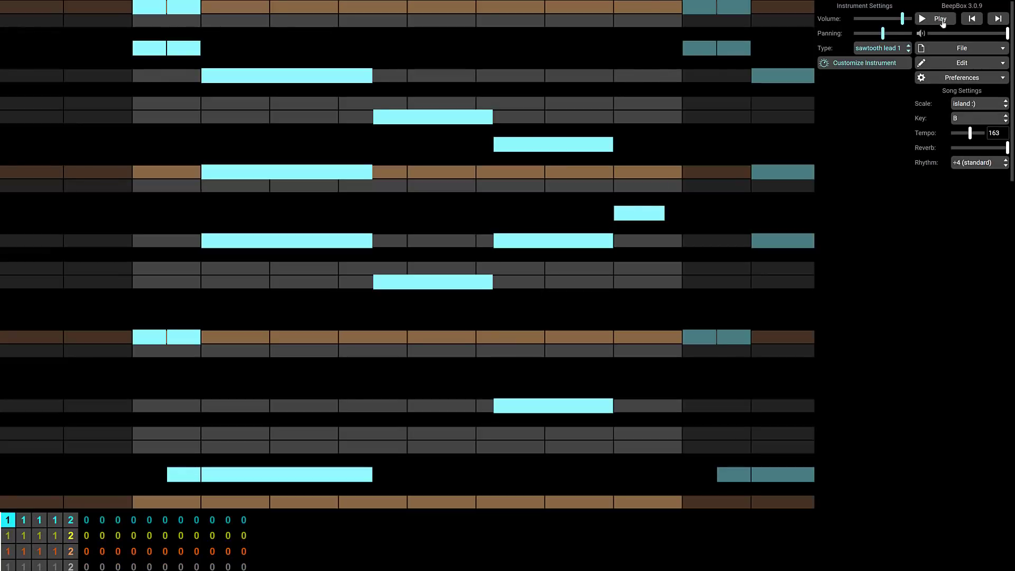
mouse_move(939, 18)
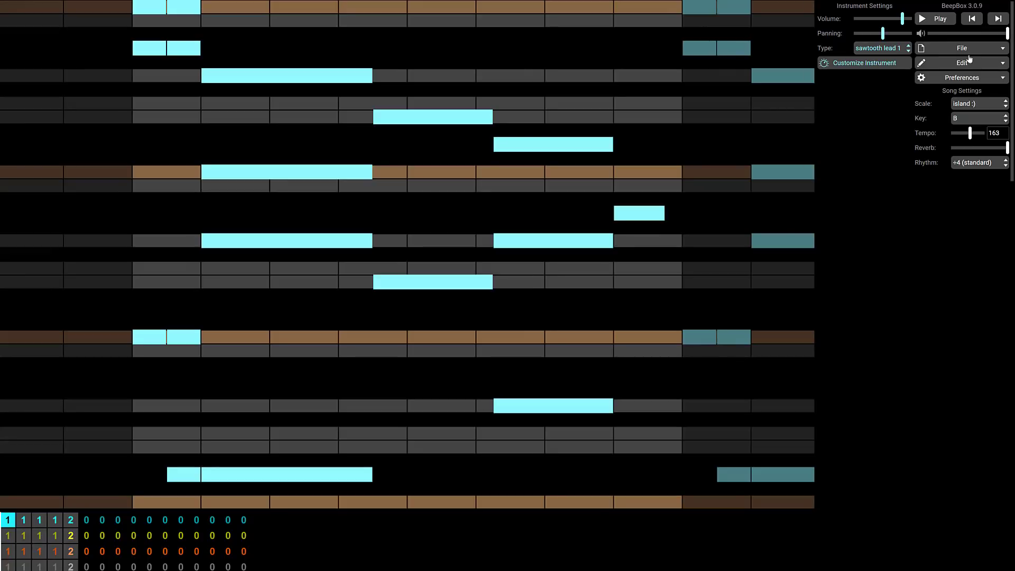
Export the song as BeepBox-Song.wav, then play it in VLC and close it.
click(962, 48)
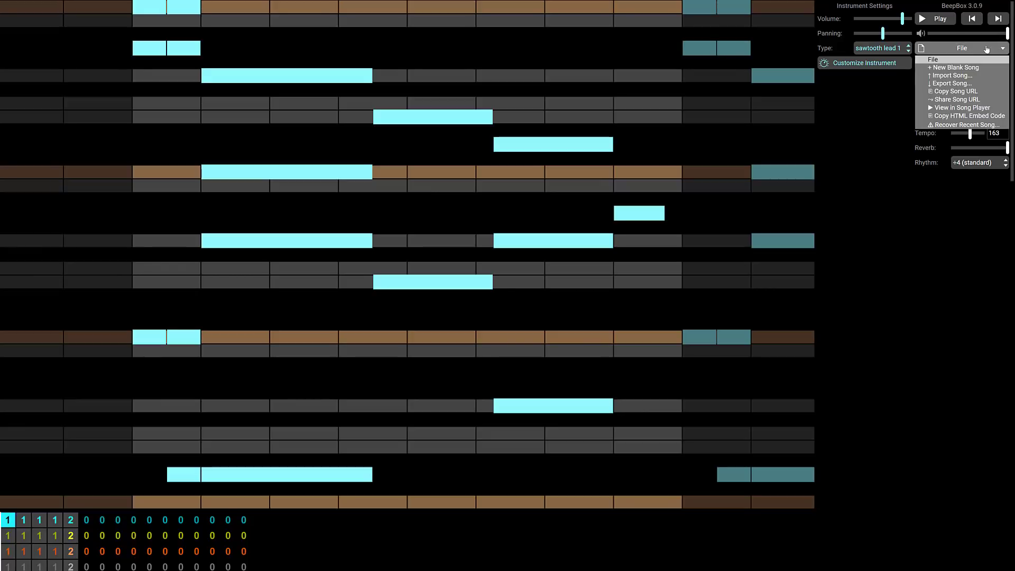
click(951, 83)
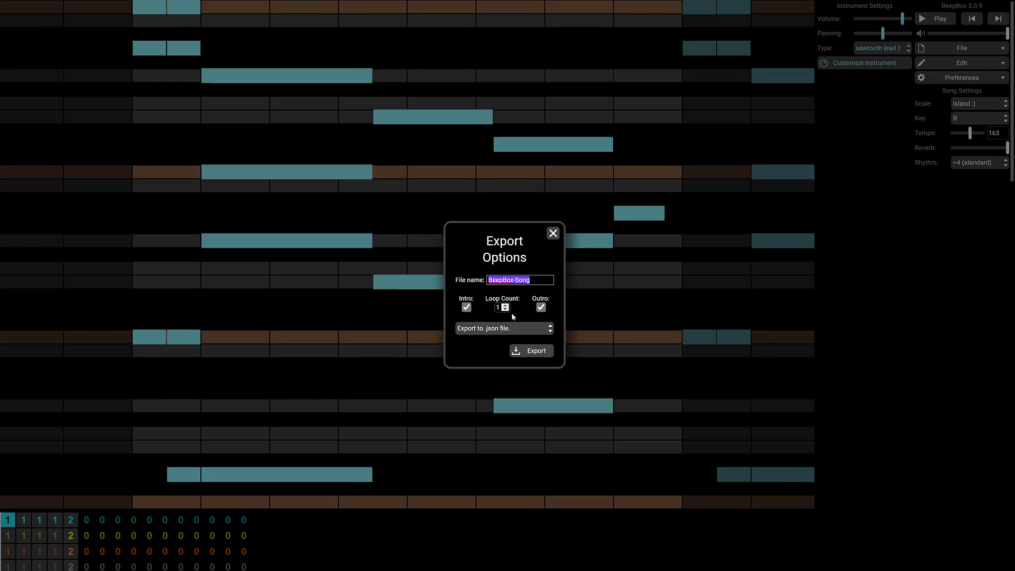
click(505, 328)
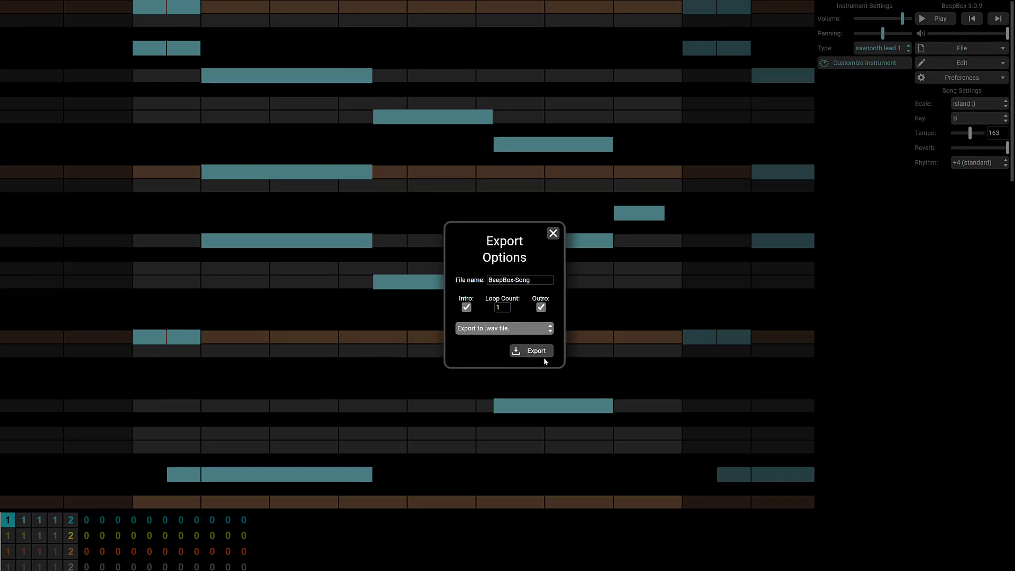
click(530, 350)
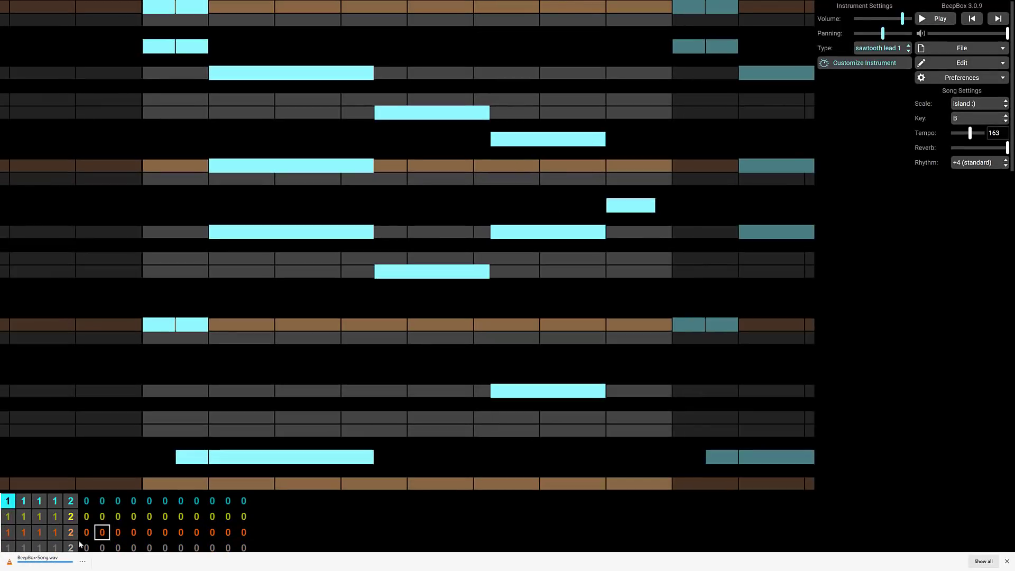
click(39, 557)
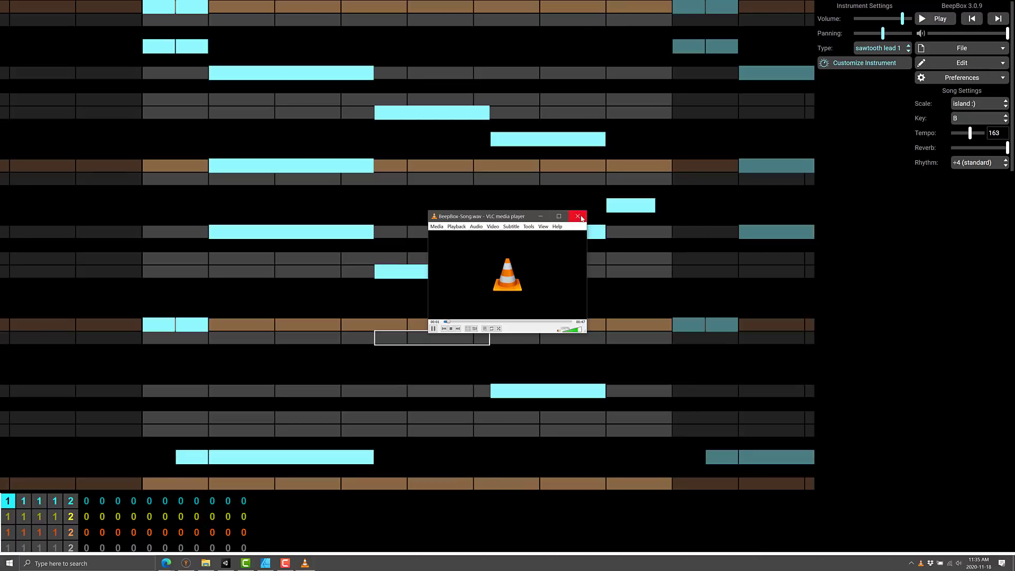
click(577, 216)
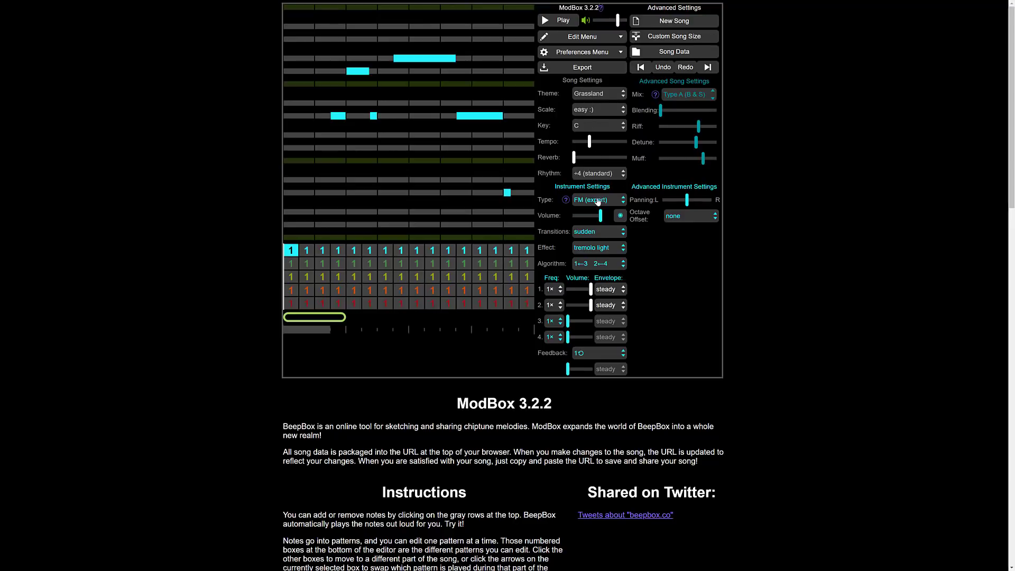
Open ModBox's Theme dropdown and switch to a different colour theme.
click(598, 93)
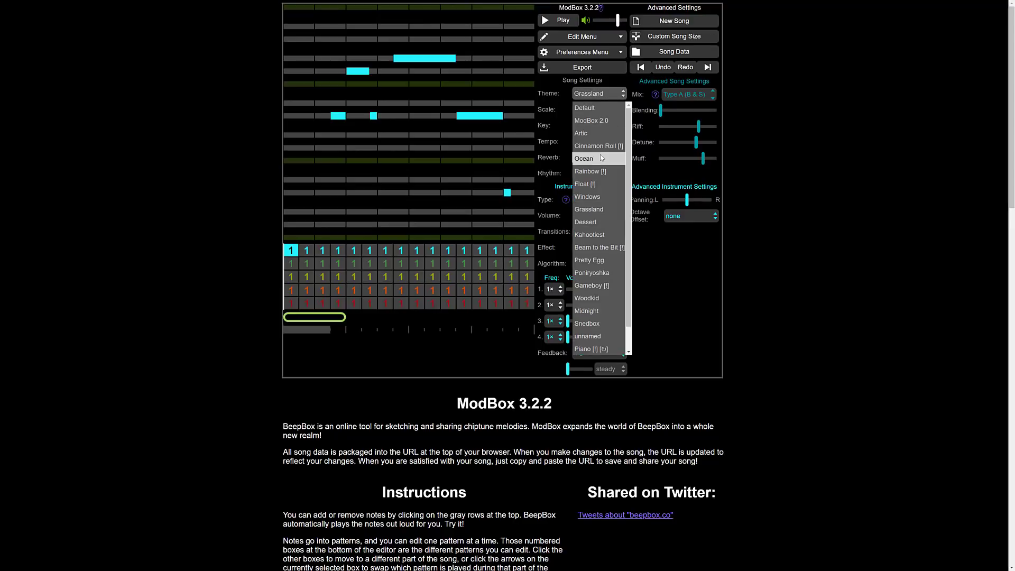
click(583, 158)
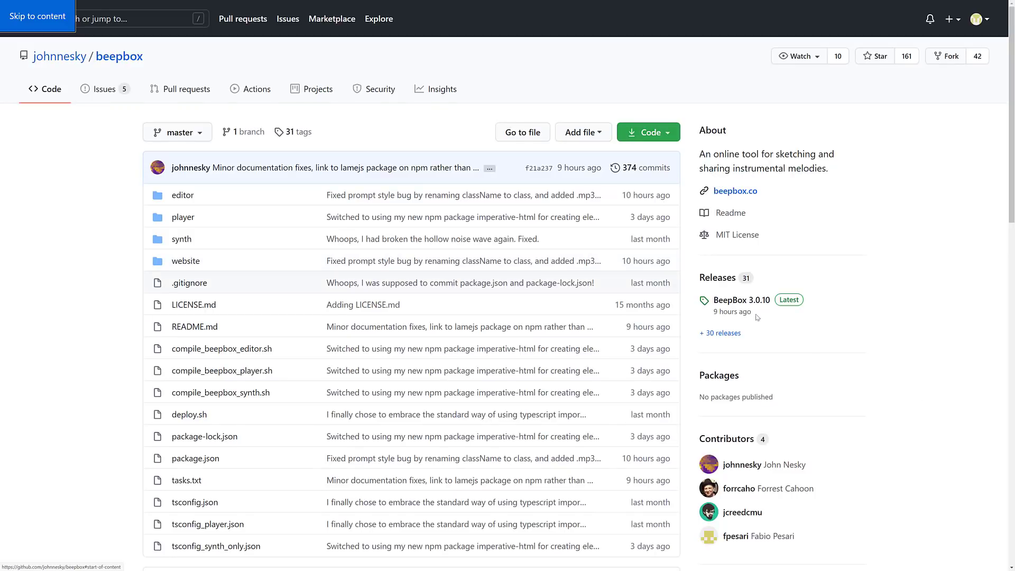
mouse_move(789, 248)
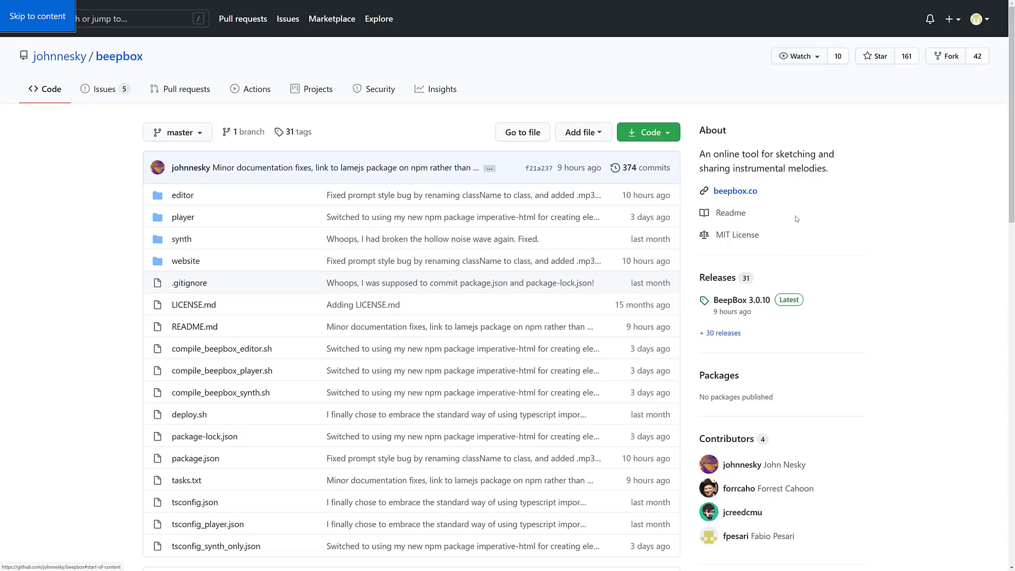
Scroll through the beepbox README to Dependencies, then back toward the top.
scroll(down, 3)
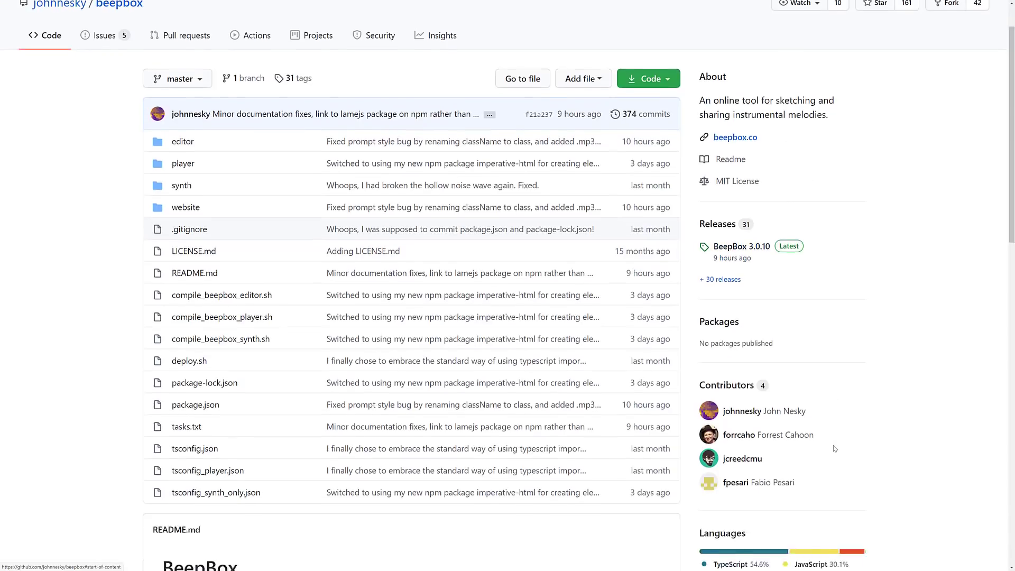
scroll(down, 3)
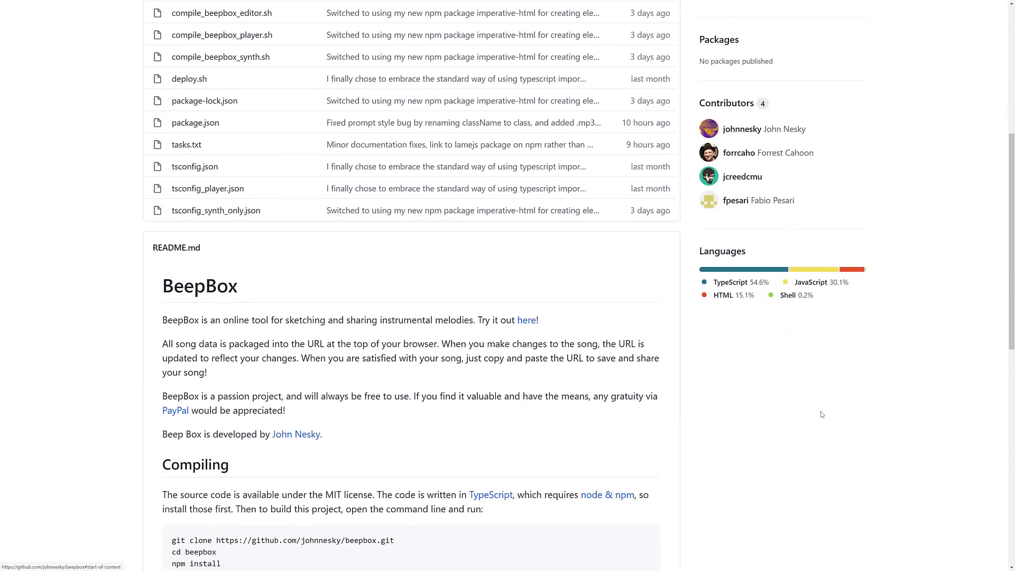
scroll(down, 3)
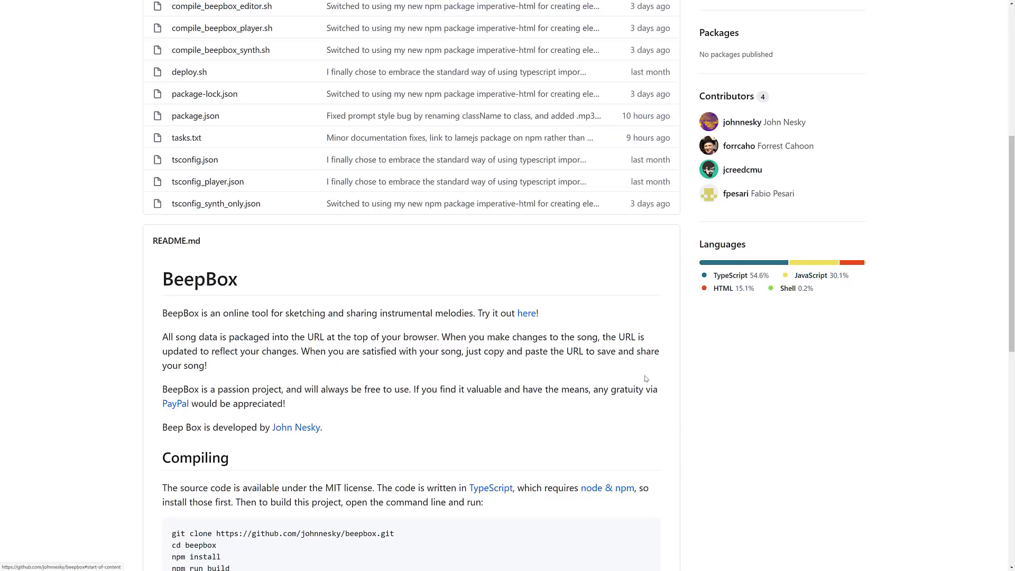
scroll(down, 3)
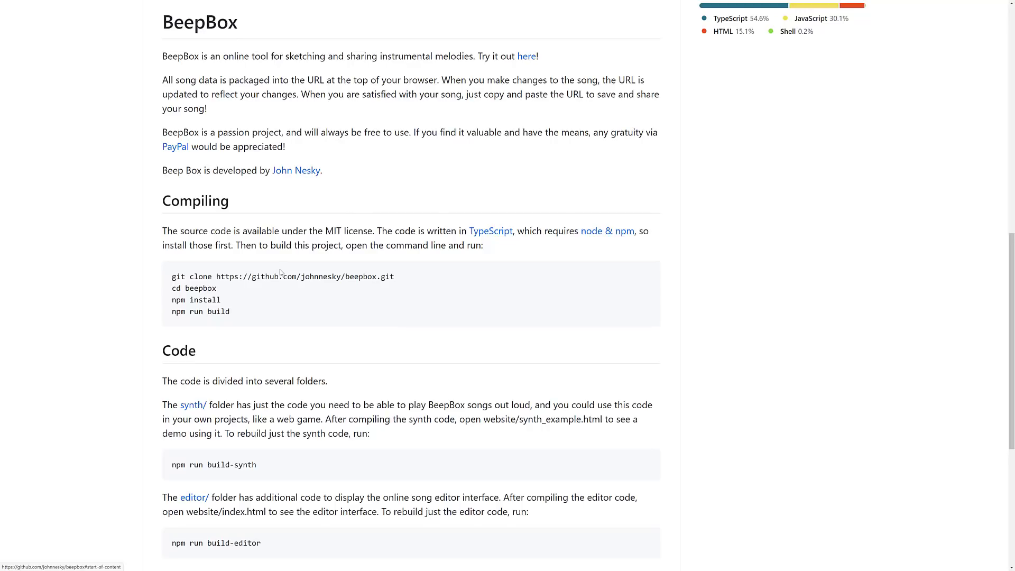
scroll(down, 3)
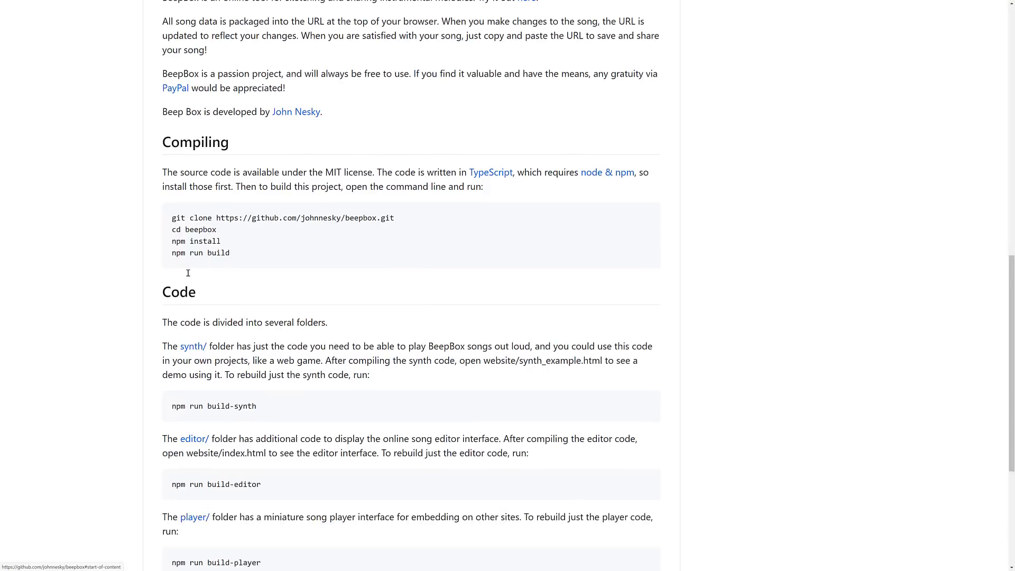
scroll(down, 3)
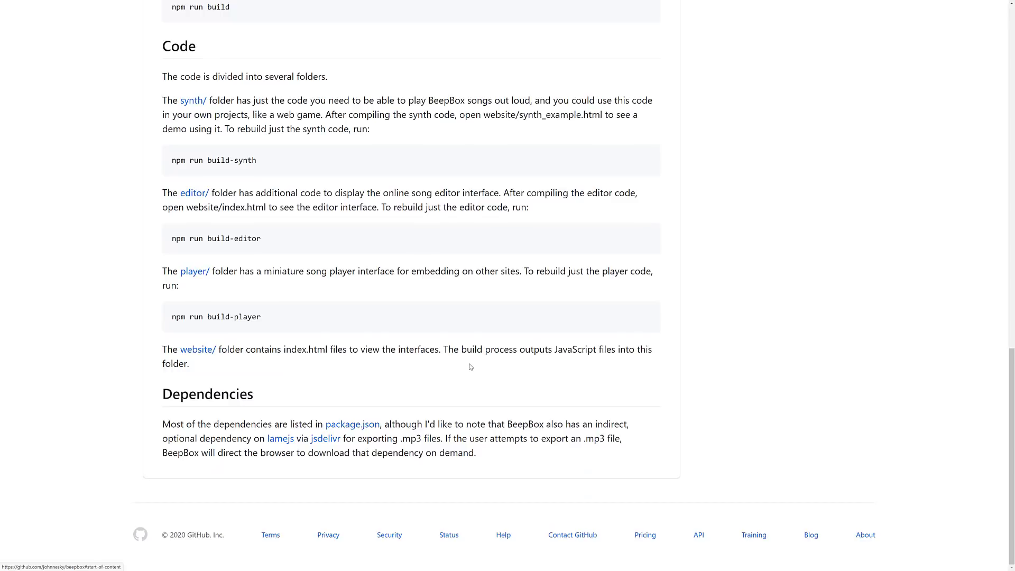
scroll(up, 3)
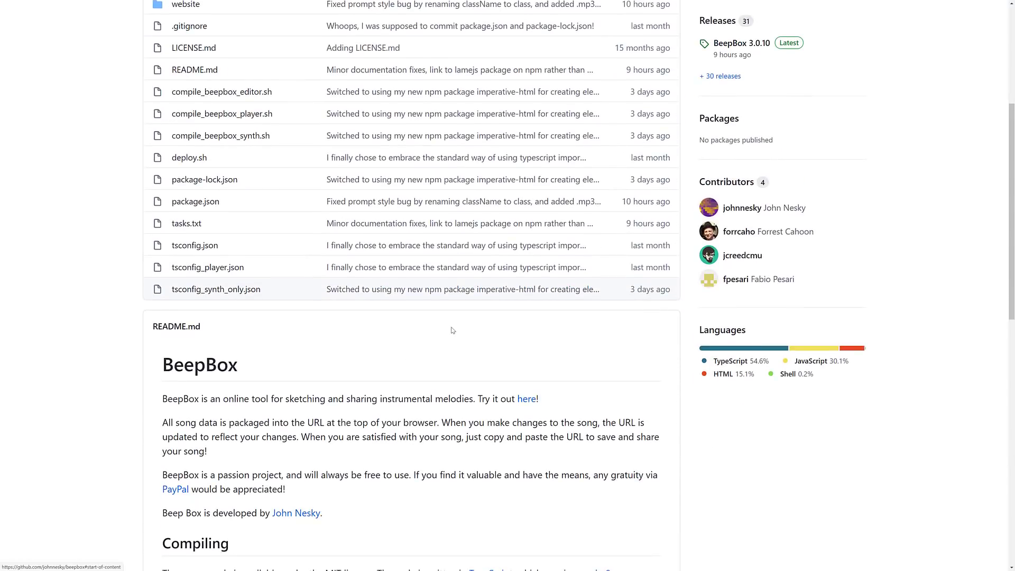
mouse_move(482, 407)
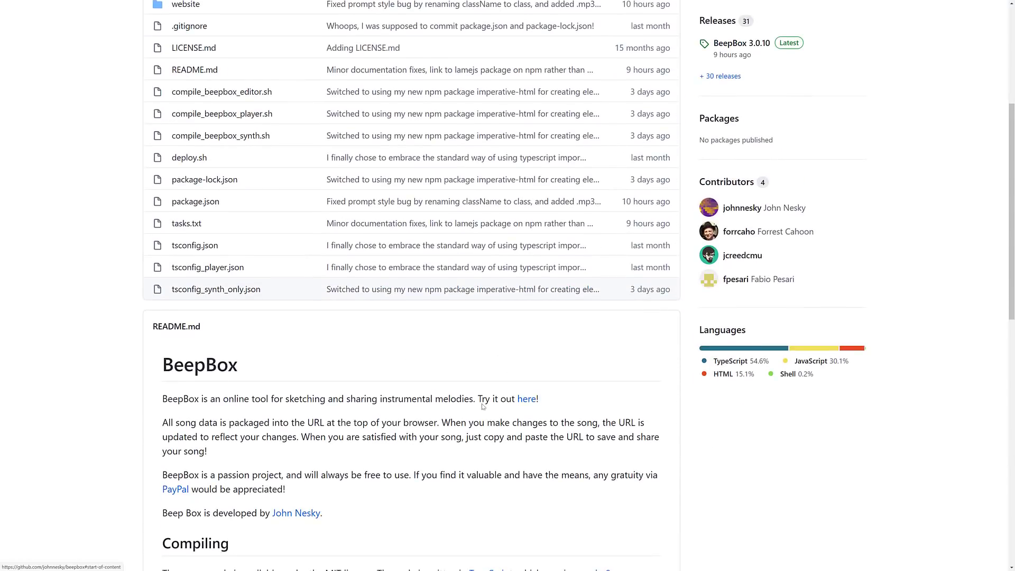
scroll(up, 3)
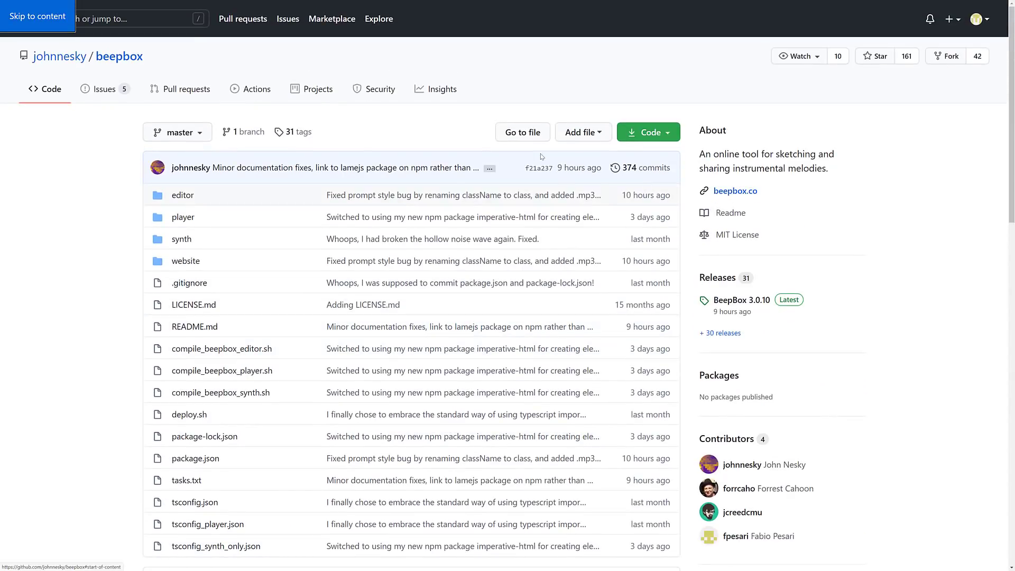
mouse_move(579, 167)
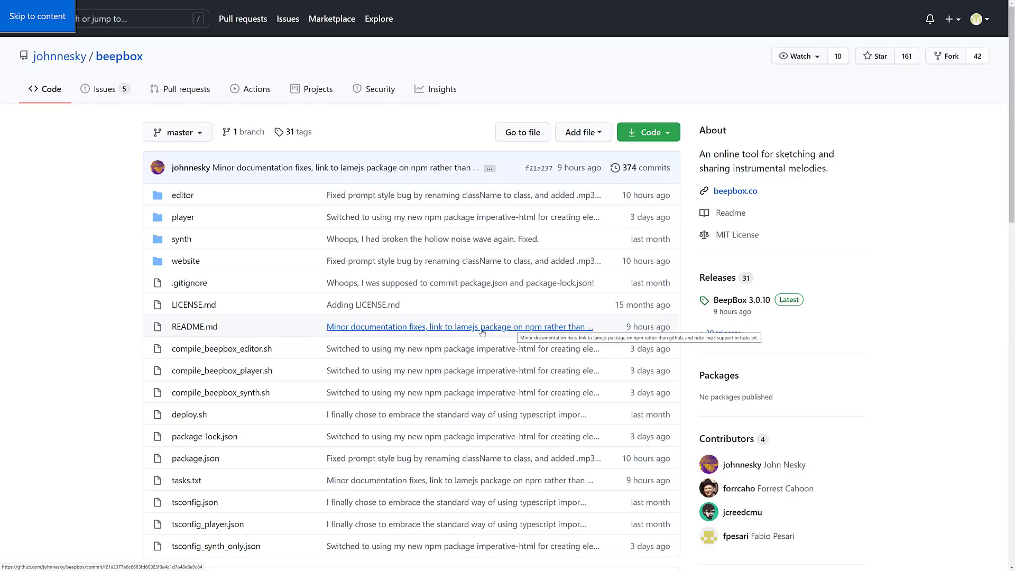
scroll(down, 3)
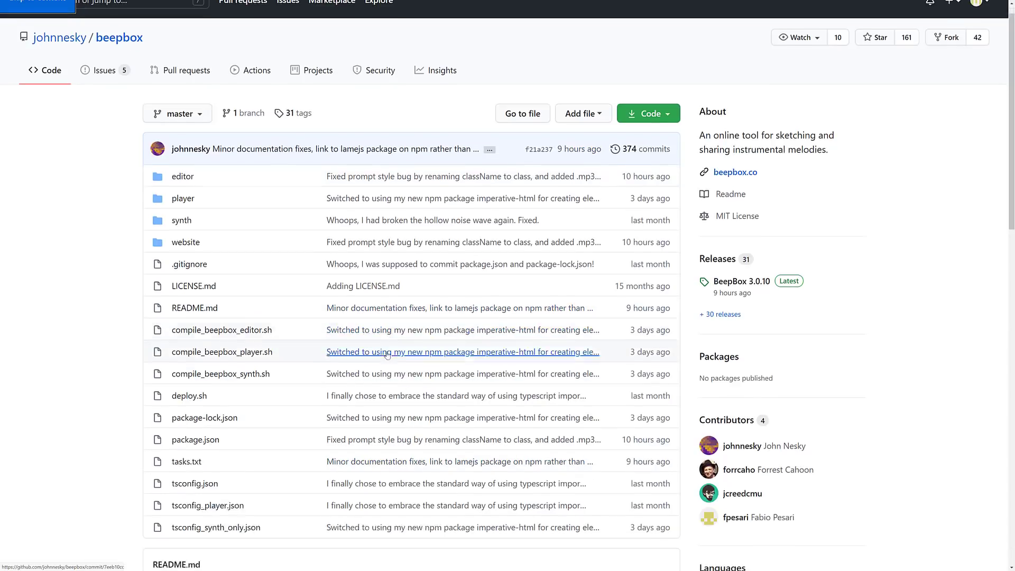
scroll(down, 3)
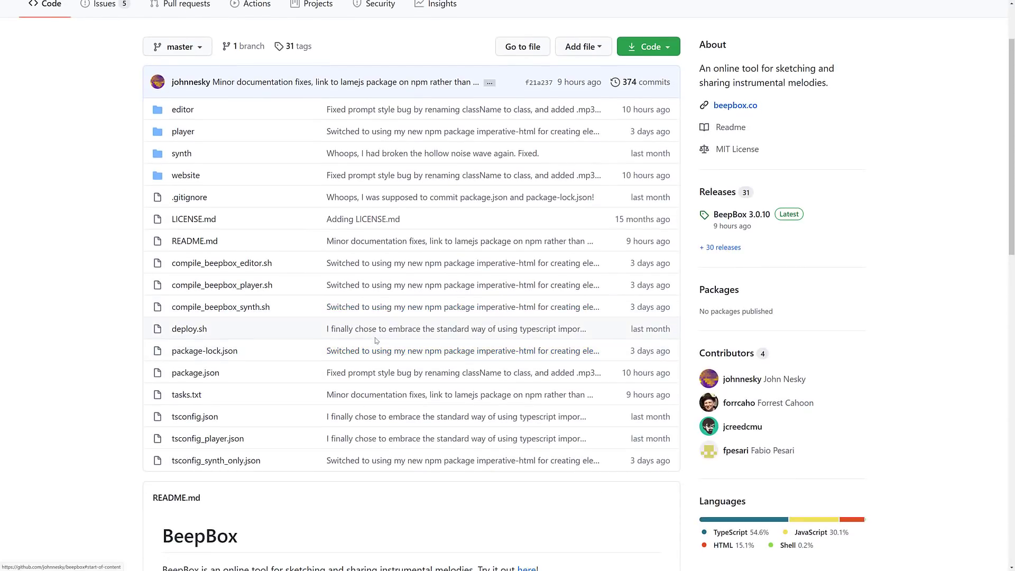
mouse_move(808, 292)
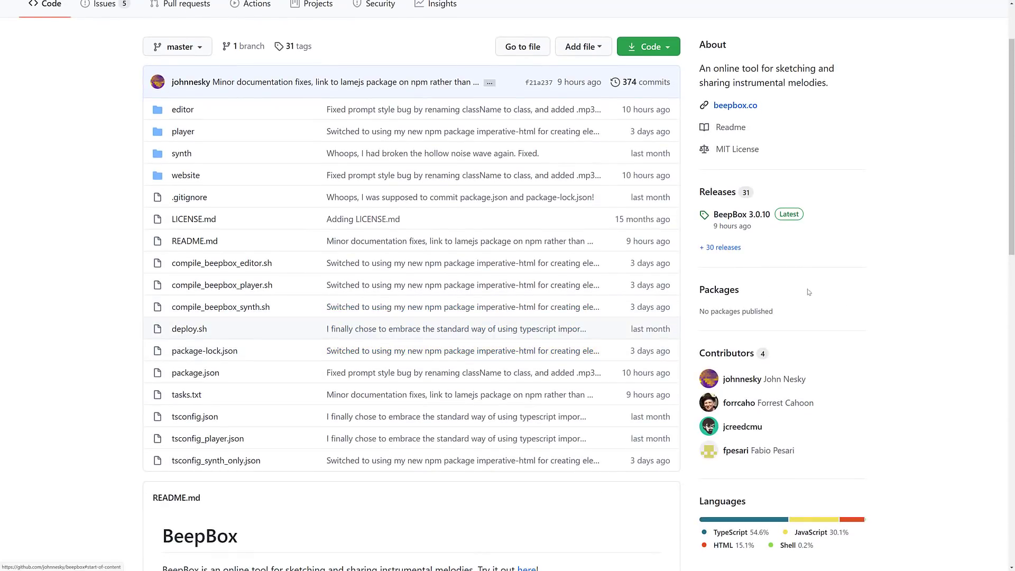
click(735, 104)
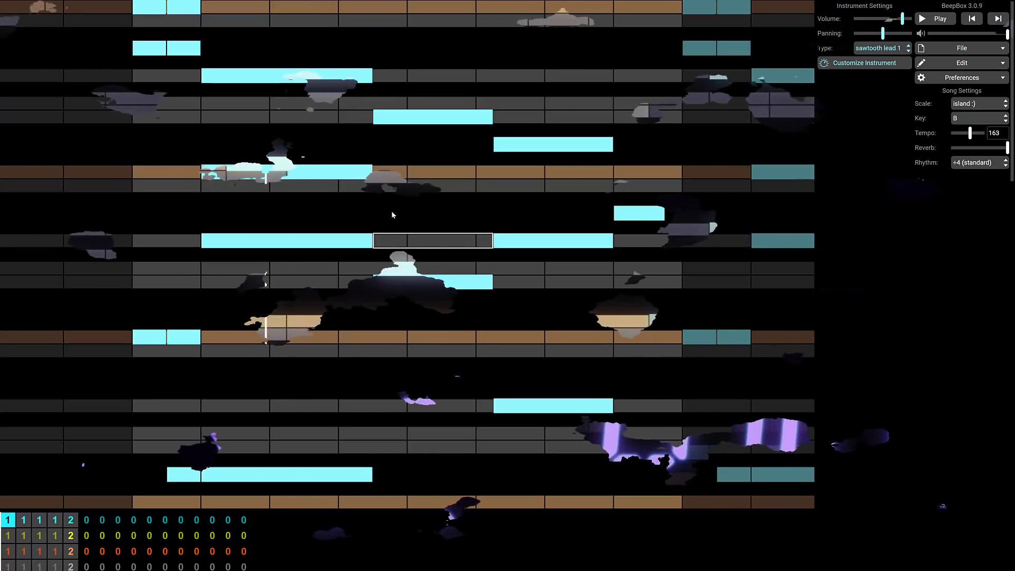
Start playback of the sawtooth-lead song in key B at tempo 163.
click(940, 18)
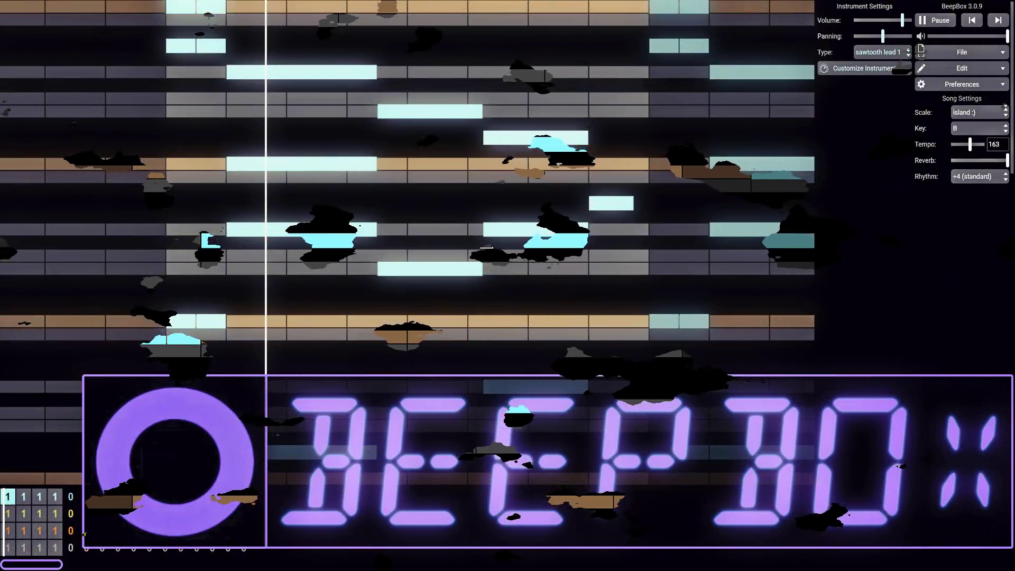